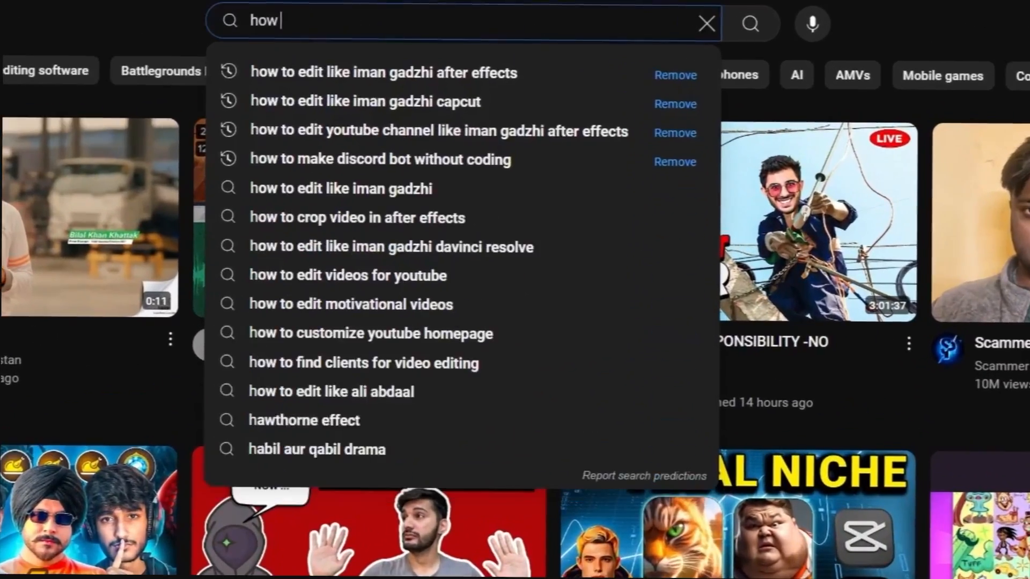
# Search YouTube for no-code Discord bot videos and browse a channel's Discord tutorials.
pyautogui.click(379, 159)
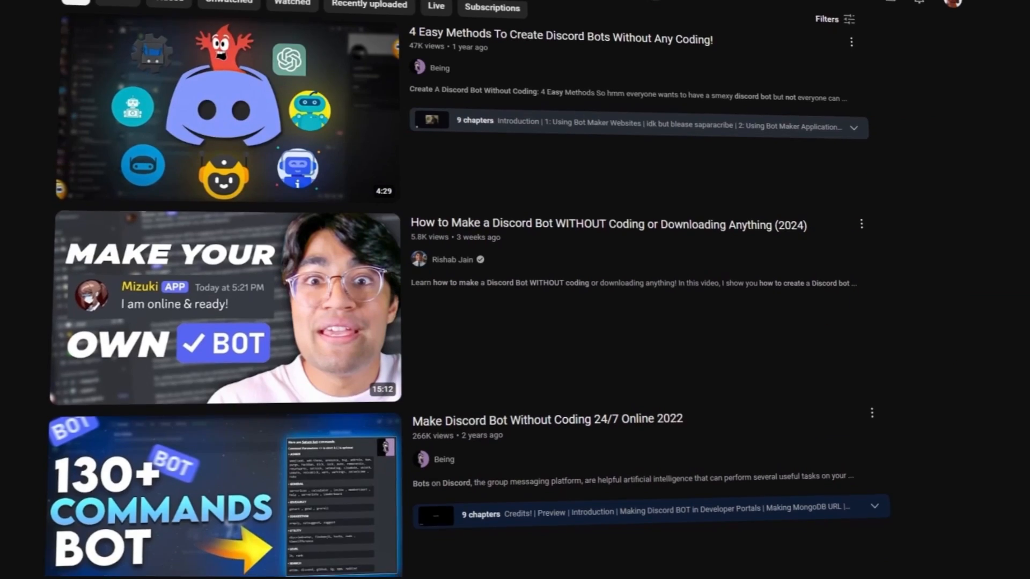
pyautogui.scroll(-3)
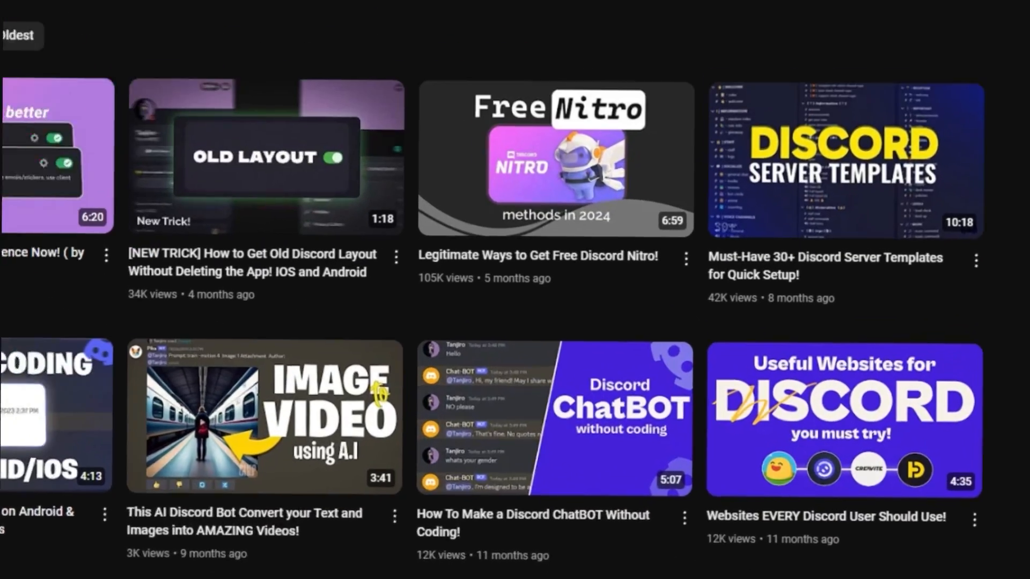
pyautogui.click(553, 415)
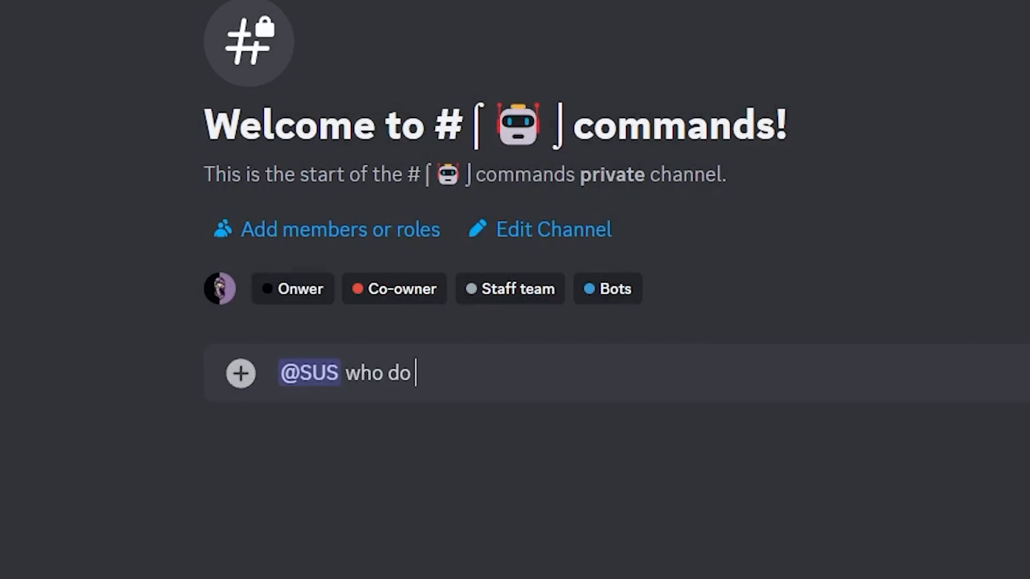
# Send the question to the bot, then create a Developer Portal application named SUS.
pyautogui.press('enter')
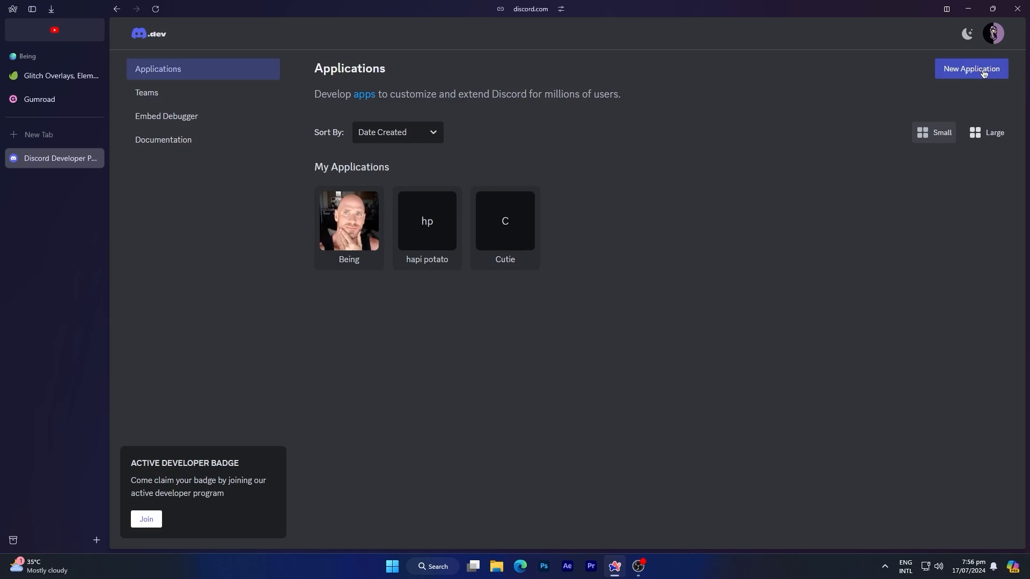
pyautogui.click(971, 68)
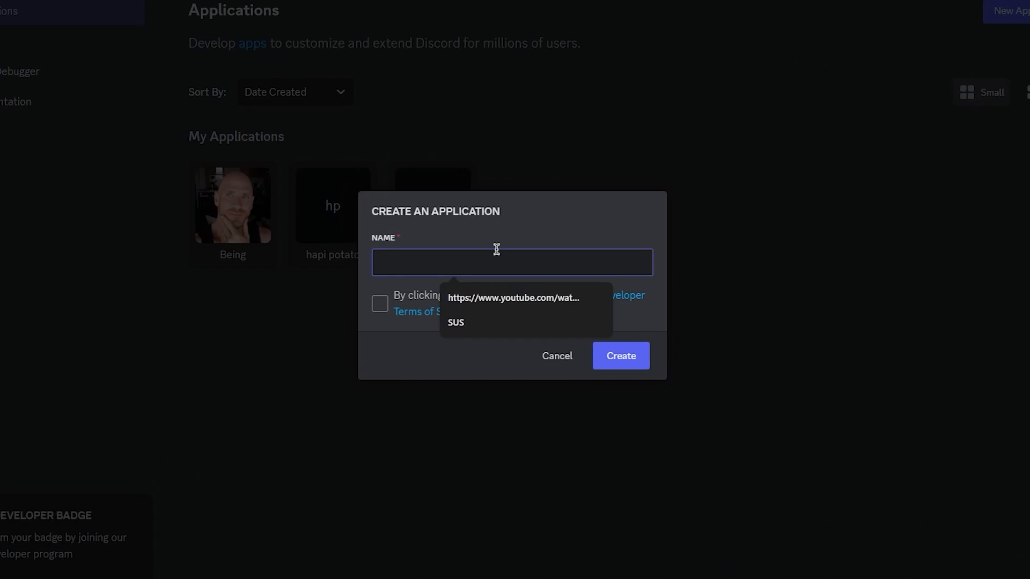
pyautogui.write('SUS')
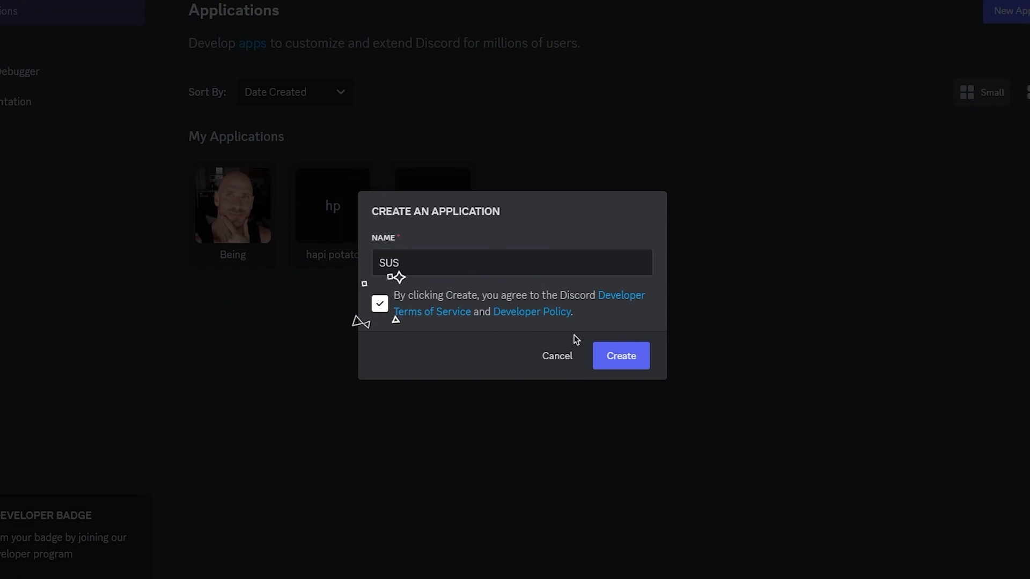
pyautogui.click(620, 355)
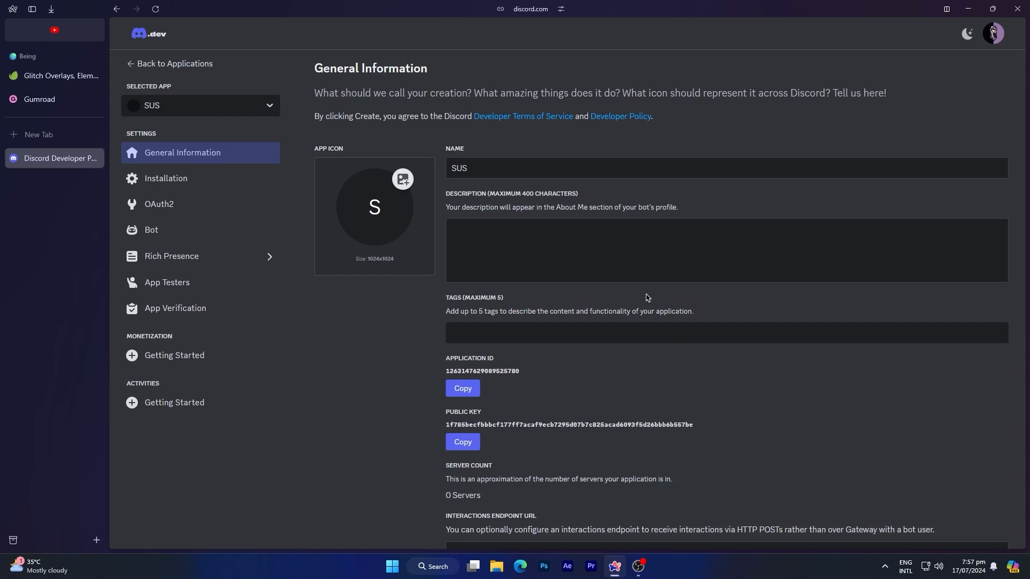
# Add the bot scope to Guild Install, turn on the Presence intent, and save.
pyautogui.click(166, 178)
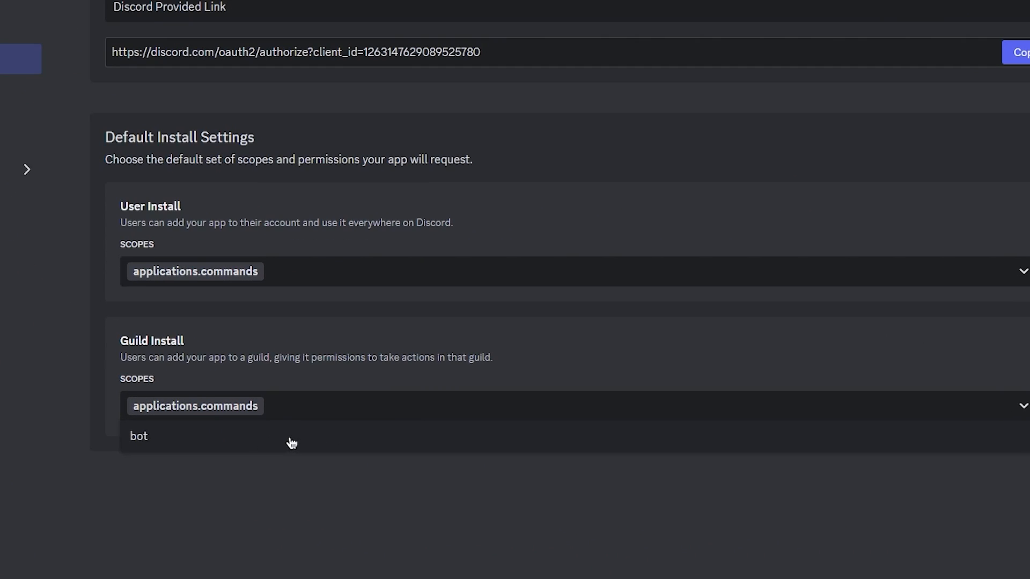
pyautogui.click(138, 436)
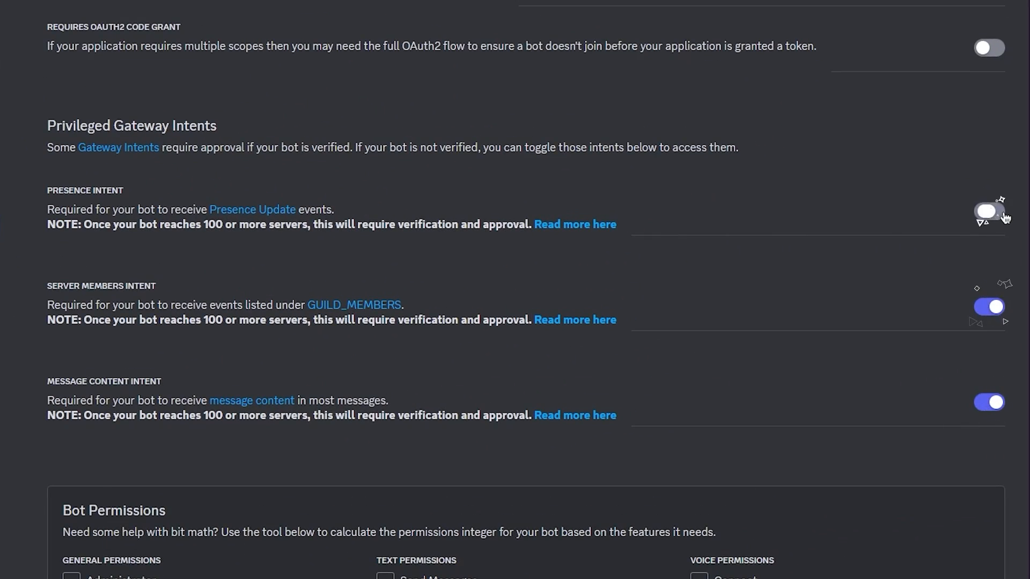
pyautogui.click(995, 219)
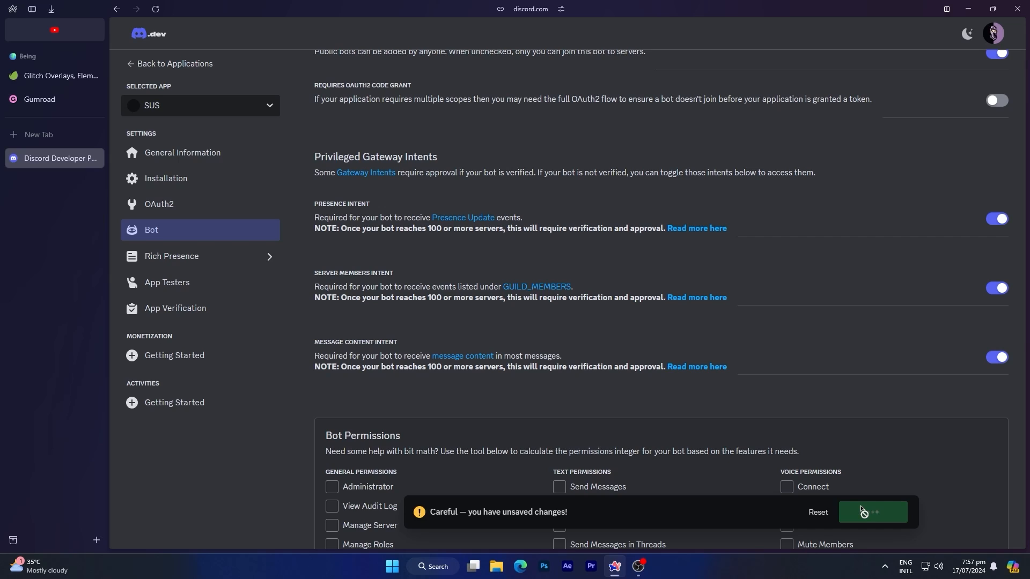
pyautogui.click(872, 512)
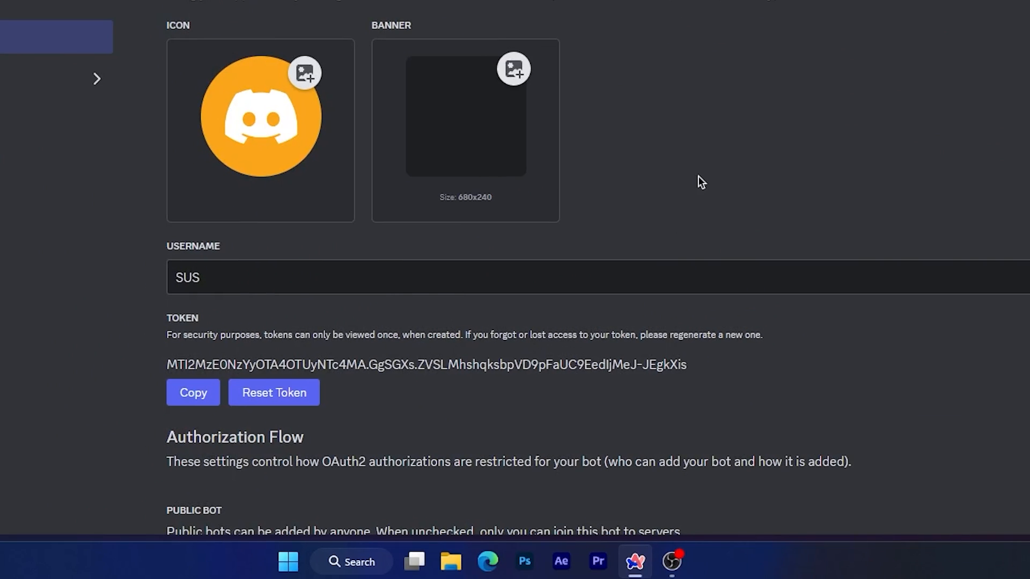
pyautogui.moveTo(379, 427)
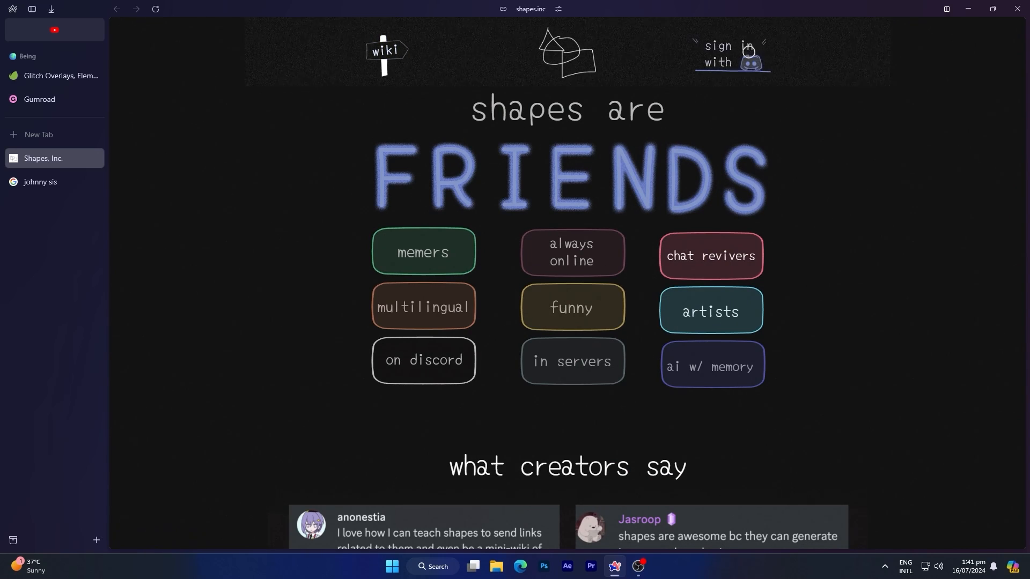
# Sign in to shapes.inc with Discord and authorize access.
pyautogui.click(731, 53)
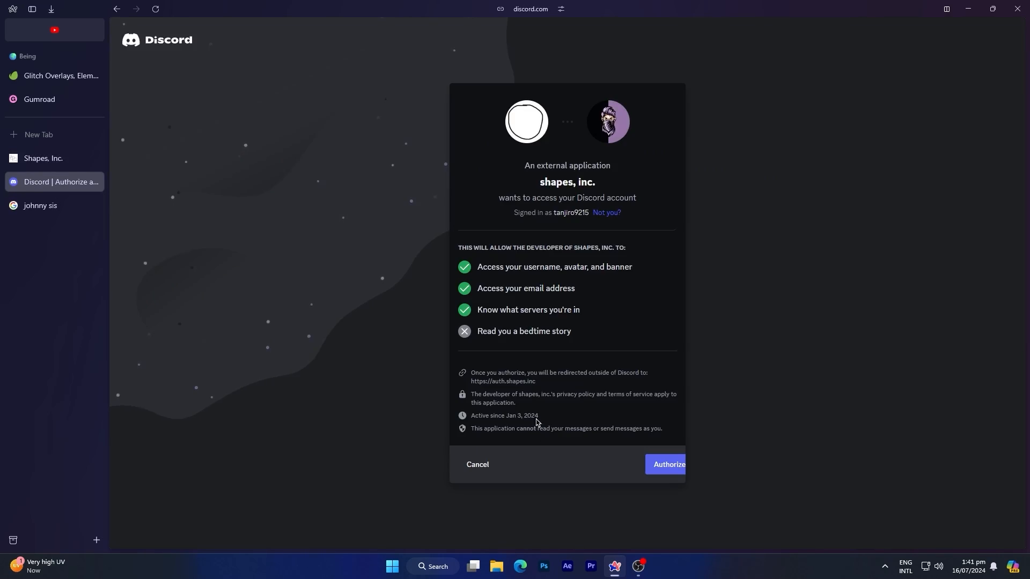
pyautogui.click(665, 464)
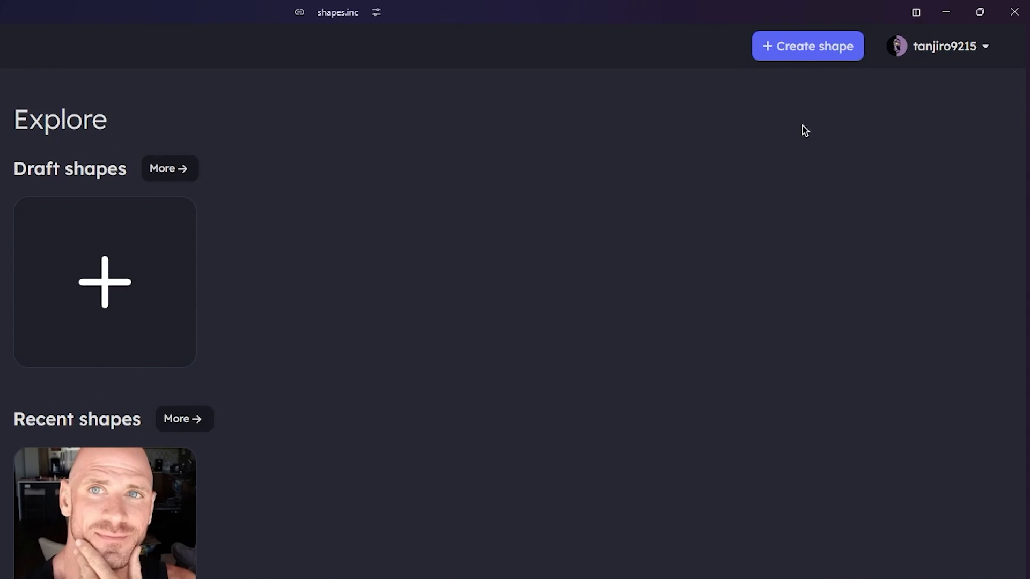
# Start a shape nicknamed SUS with backstory '{Shape} is an AI bot that answers all the questions {user} asks.'.
pyautogui.click(807, 46)
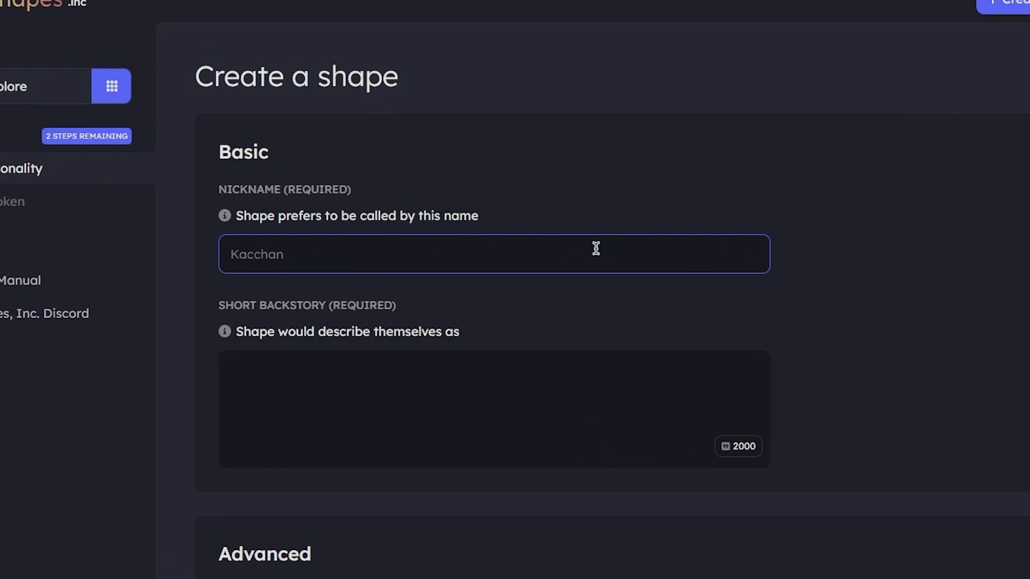
pyautogui.write('SUS')
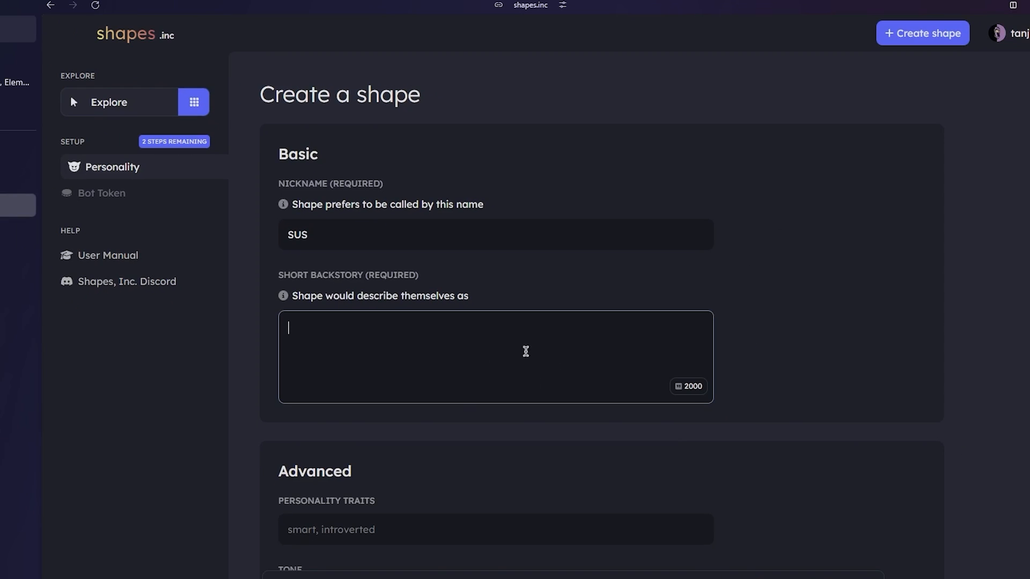
pyautogui.moveTo(489, 377)
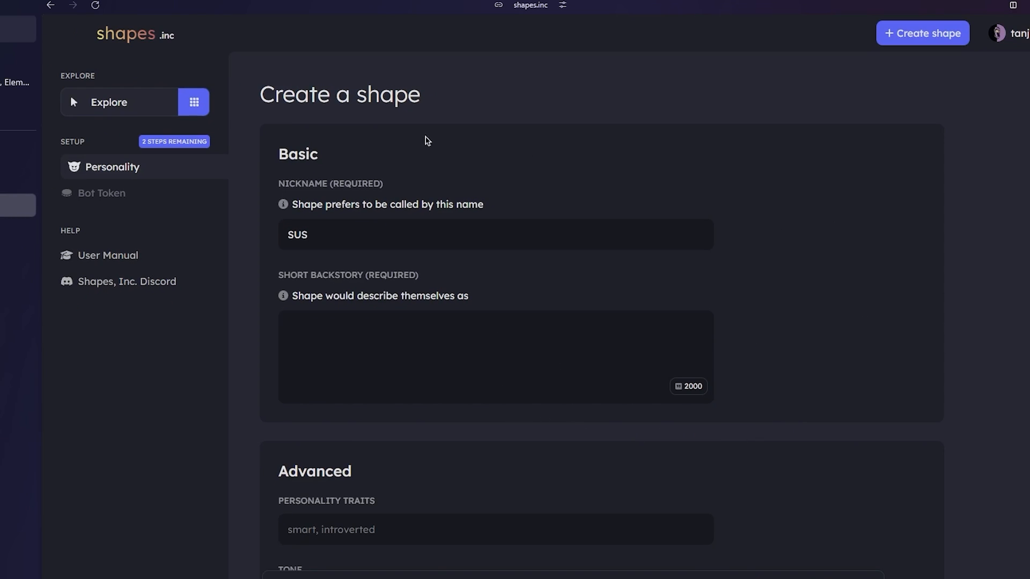
pyautogui.click(494, 356)
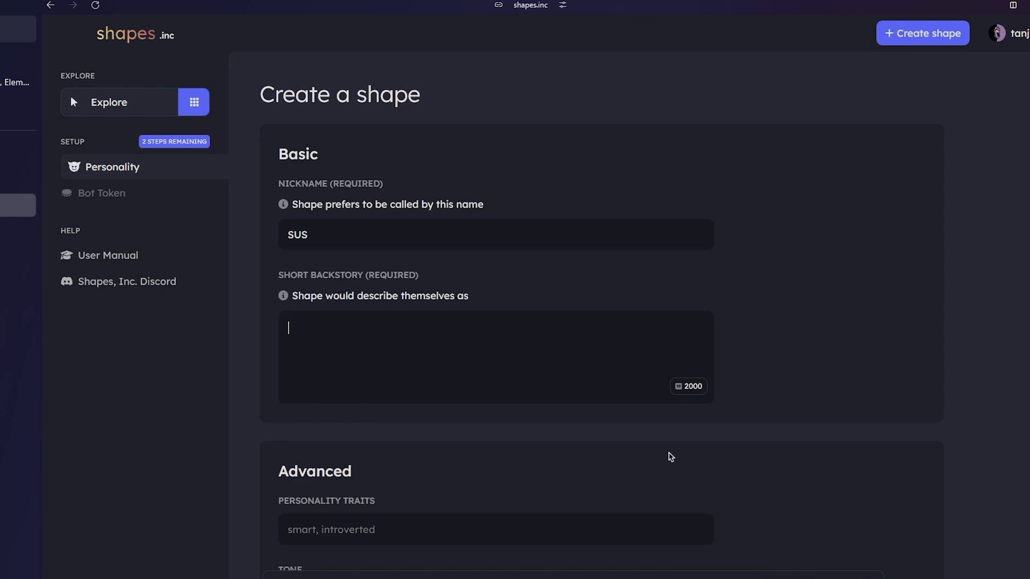
pyautogui.moveTo(641, 452)
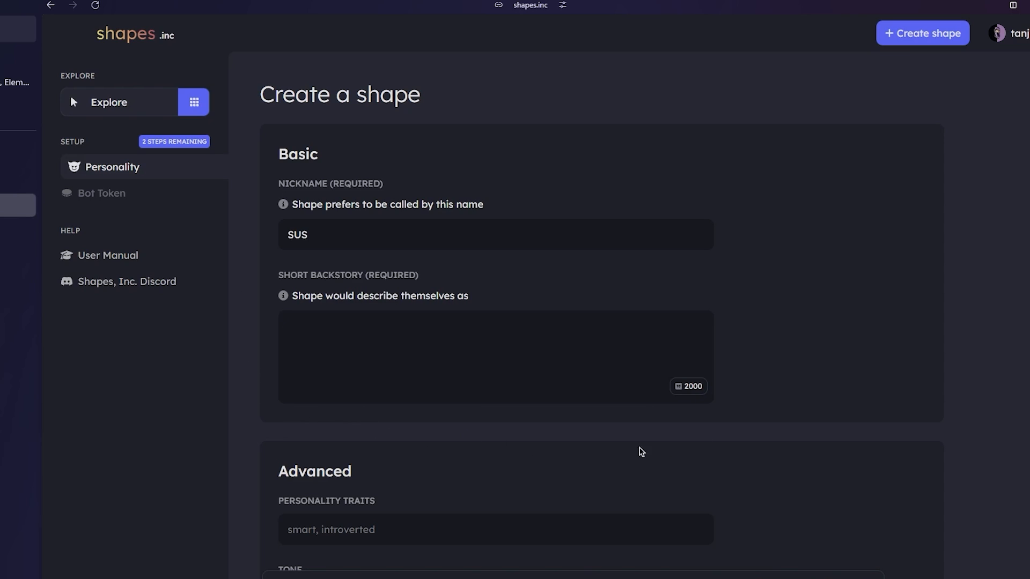
pyautogui.click(494, 357)
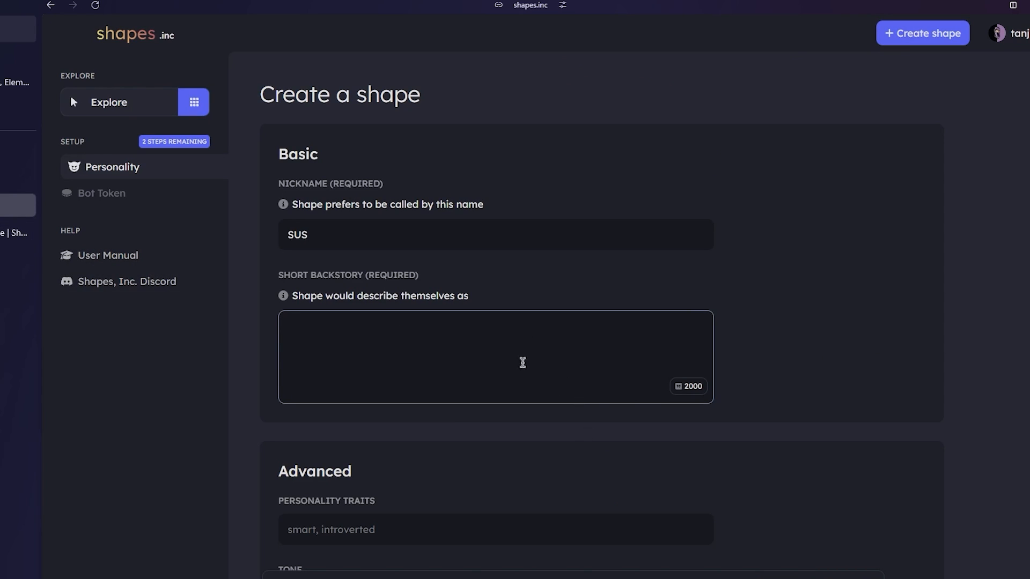
pyautogui.moveTo(461, 362)
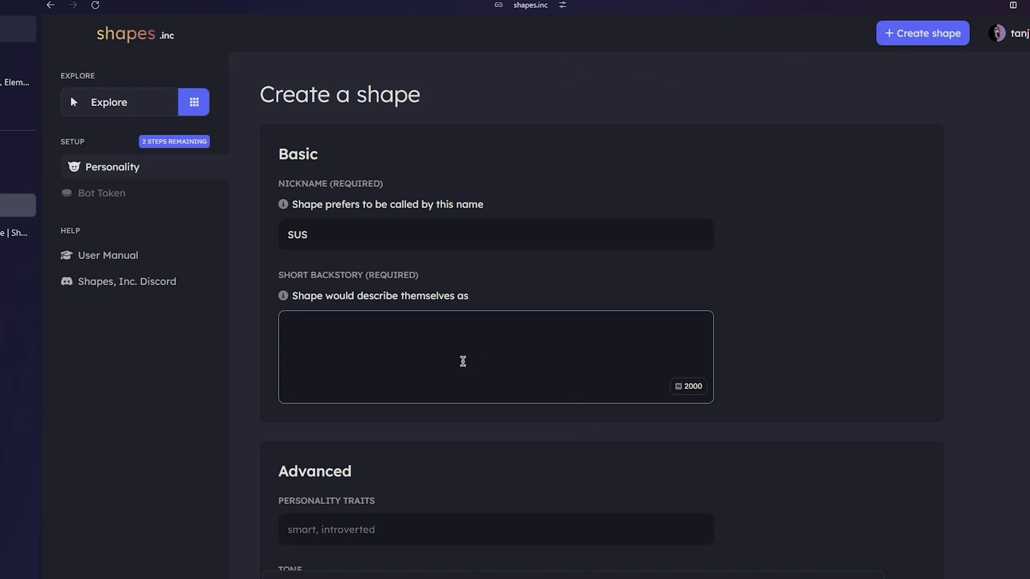
pyautogui.moveTo(471, 361)
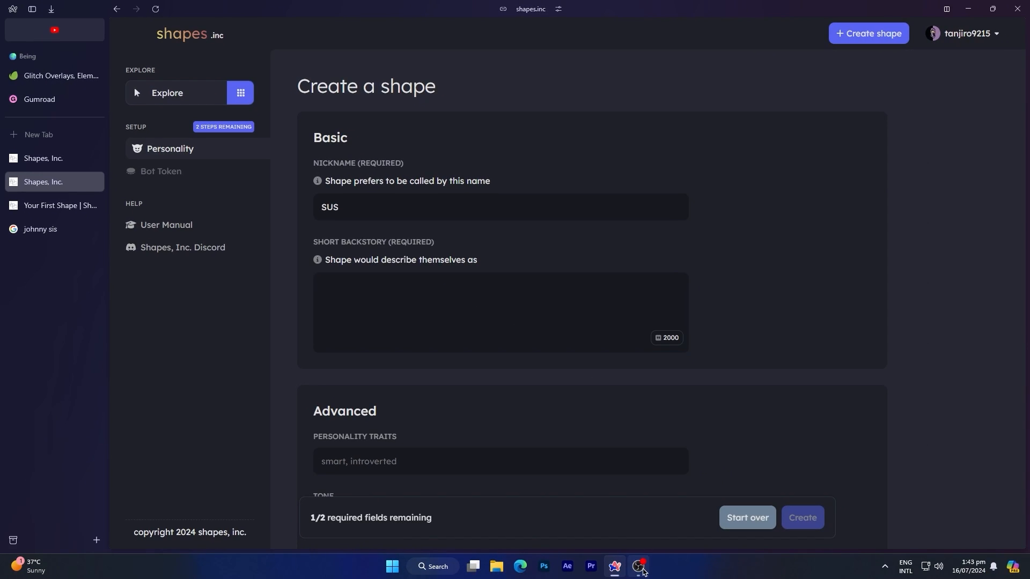
pyautogui.write('{Shape} is an AI bot that answers all the questions {user} asks.')
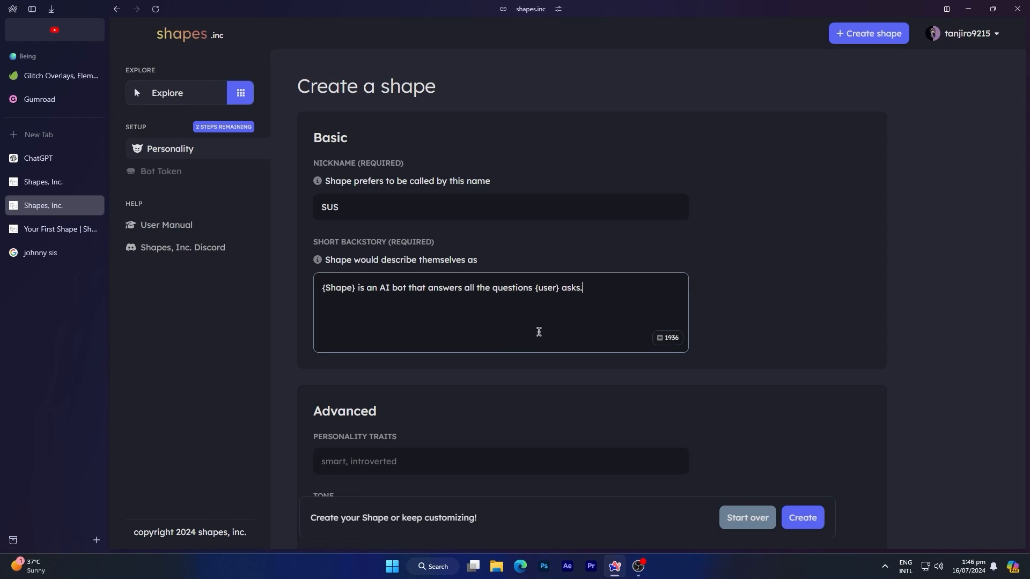
# Enter traits 'funny, smart', age, a Discord-server history and goal 'makes {user} laugh', then create.
pyautogui.scroll(-3)
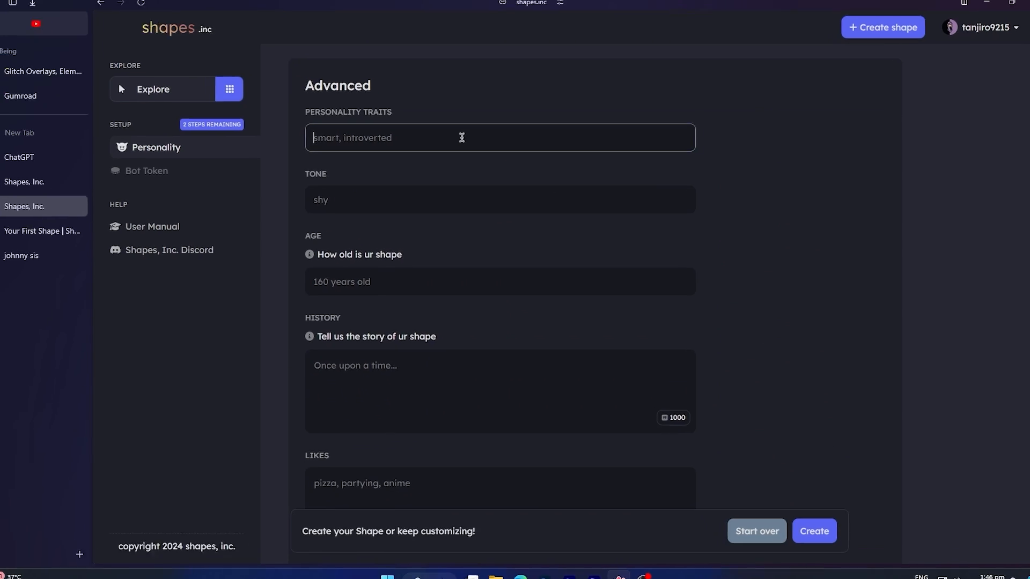
pyautogui.write('funny')
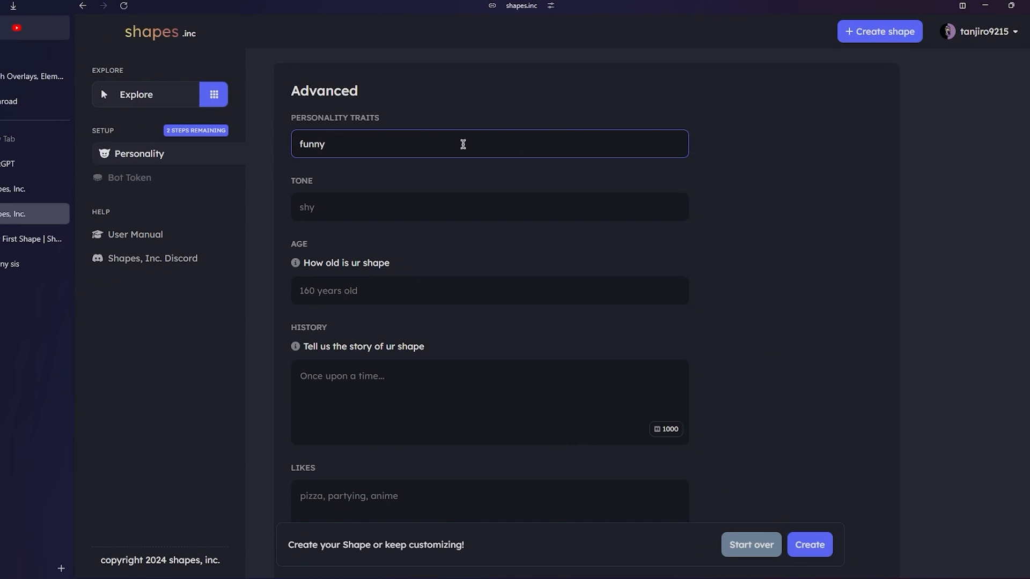
pyautogui.write(',smart')
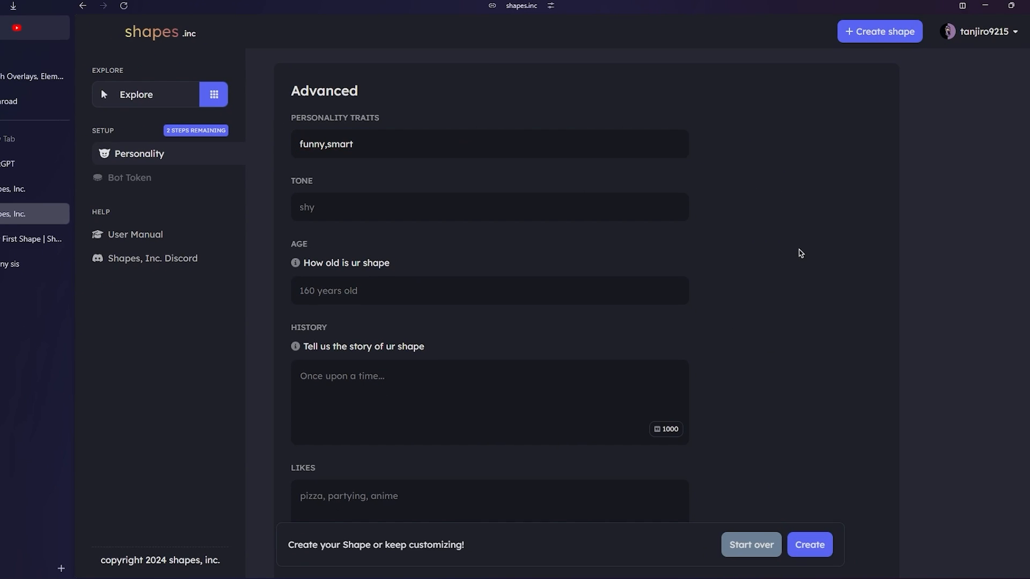
pyautogui.click(489, 207)
pyautogui.write('69')
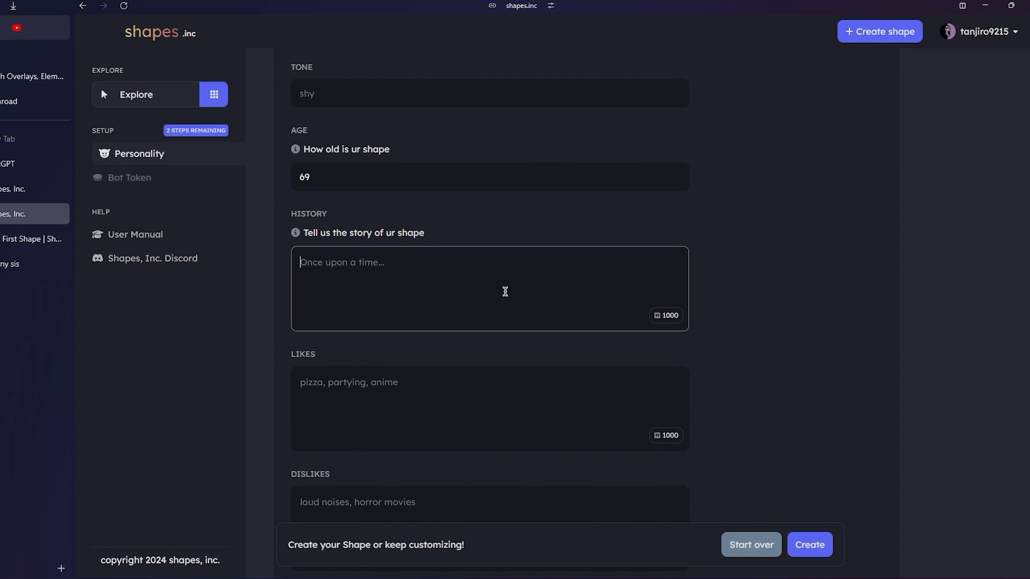
pyautogui.write("Once upon a time, there was a Discord server where users had lots of questions. The owner couldn't reply to all of them, so they added a bot created by Shape Inc. Now, {Shape} answers all the users' questions, and everyone lives happily.")
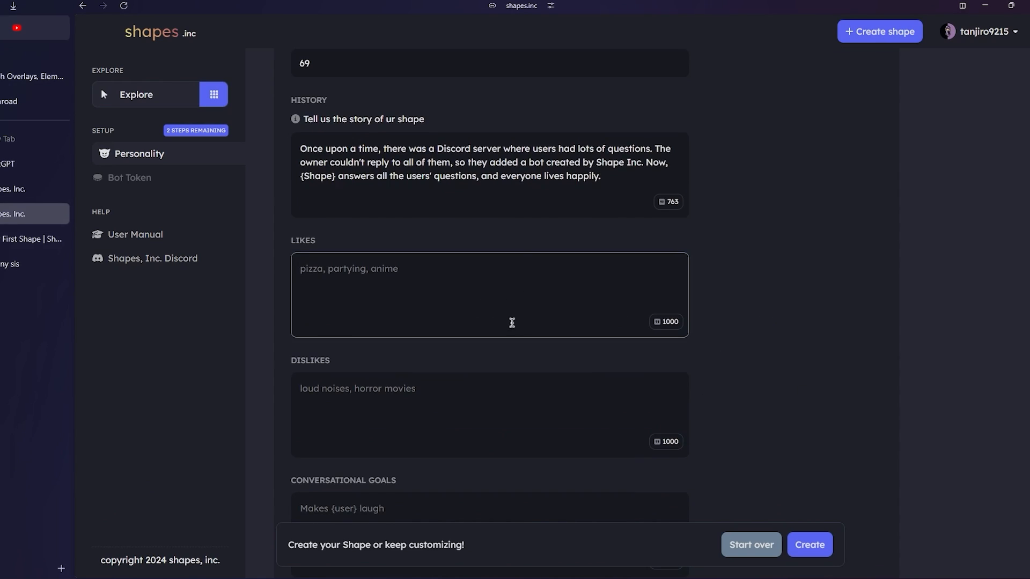
pyautogui.scroll(-3)
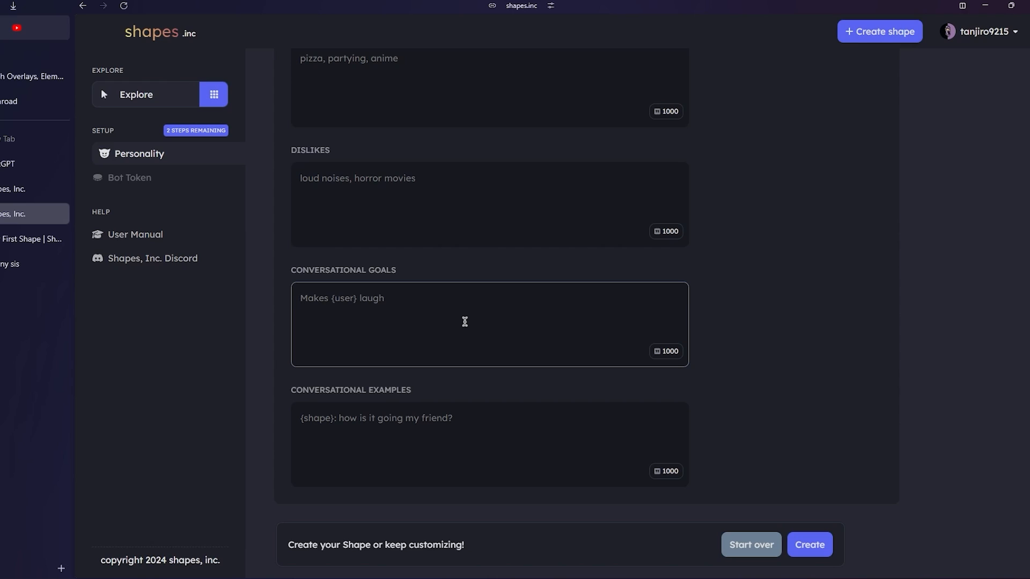
pyautogui.write('makes {u')
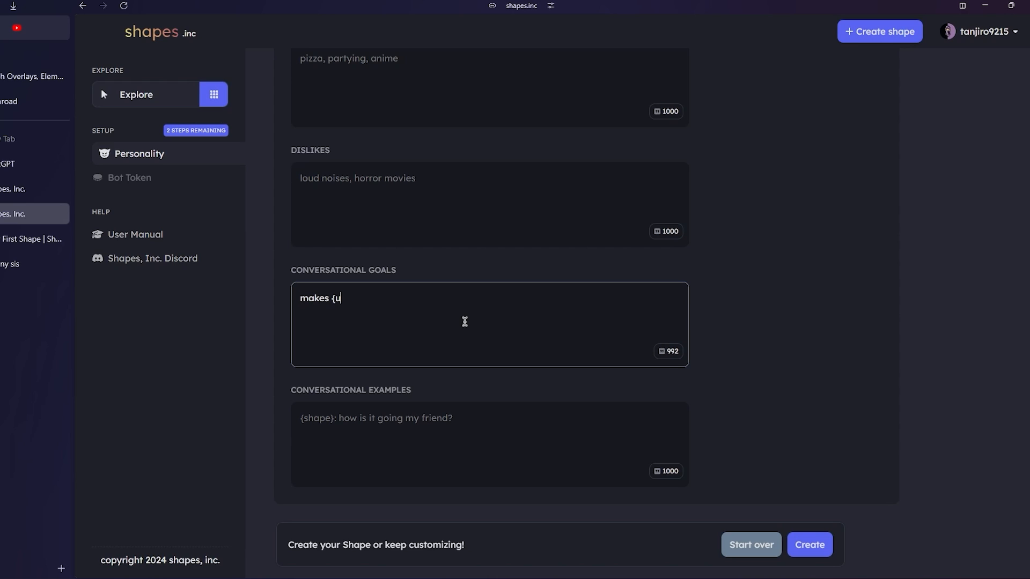
pyautogui.write('ser} laugh')
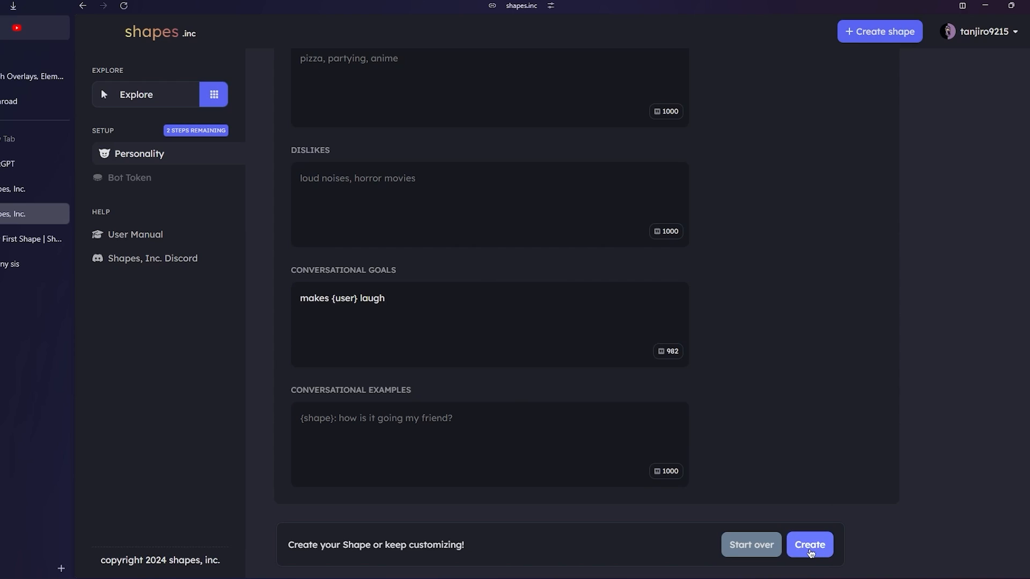
pyautogui.click(809, 545)
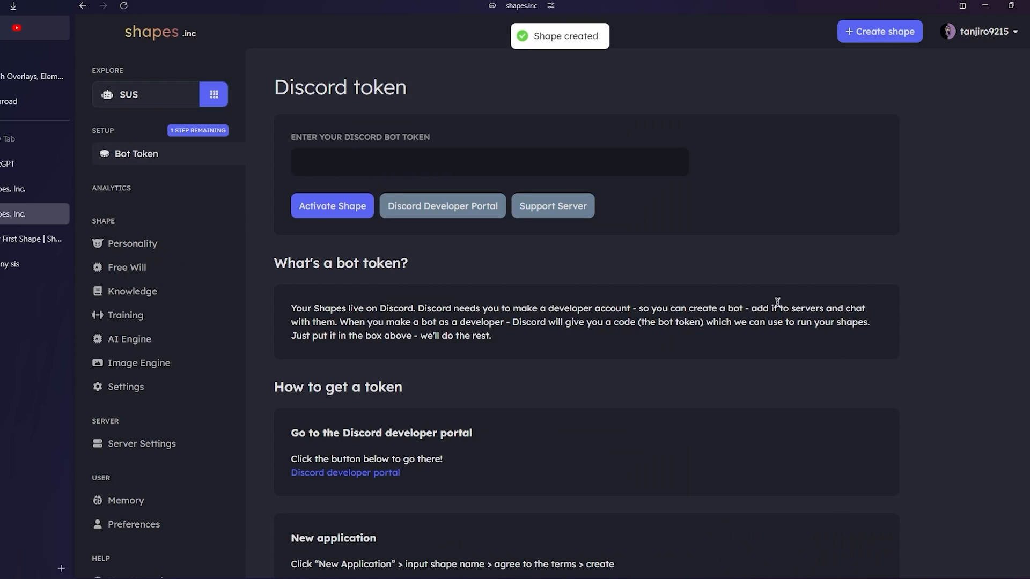
# Paste the copied SUS bot token, activate the shape, and decline saving the password.
pyautogui.click(489, 162)
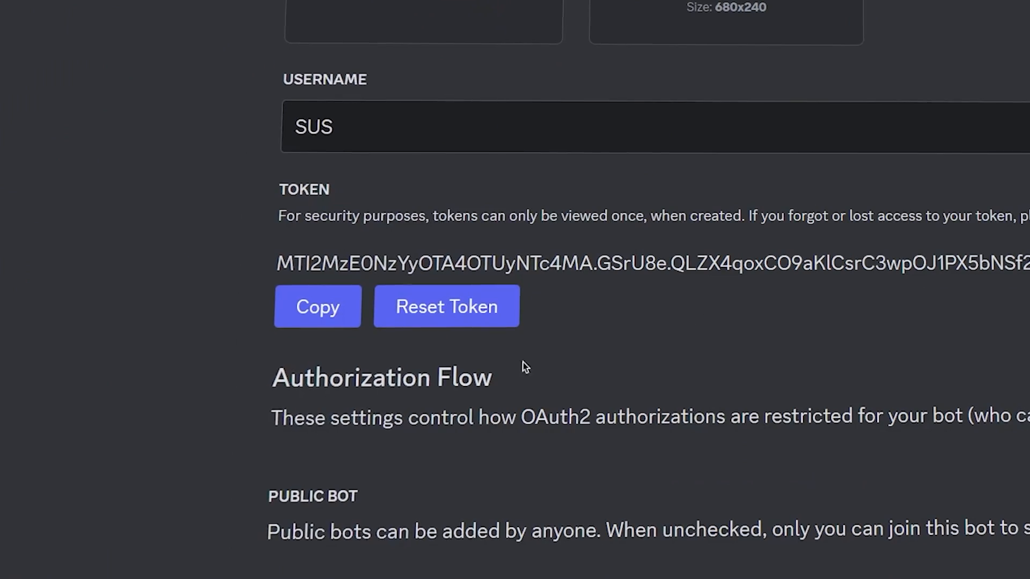
pyautogui.click(317, 307)
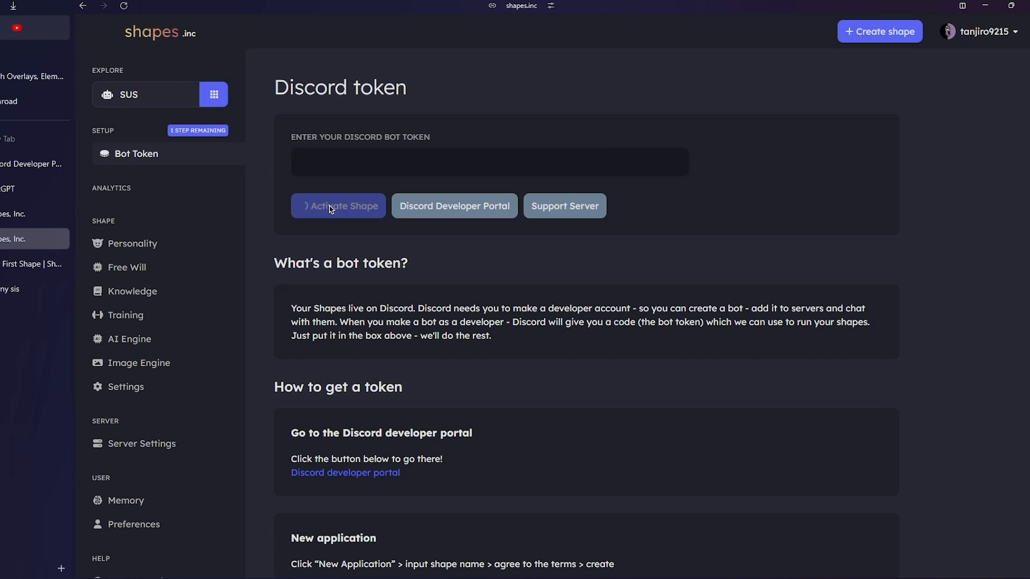
pyautogui.click(339, 206)
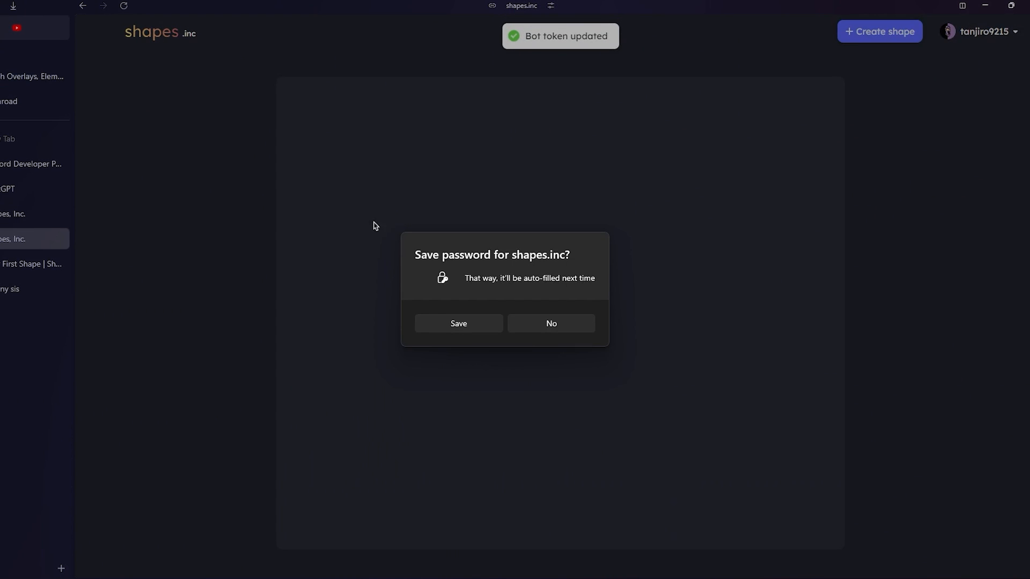
pyautogui.click(551, 323)
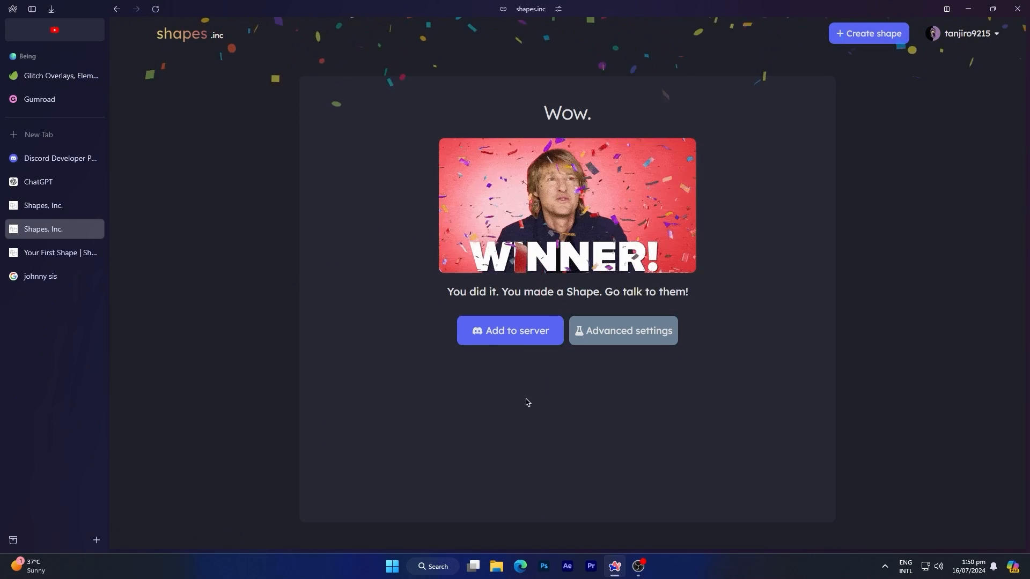
# Add SUS to the chosen Discord server and authorize its message permissions.
pyautogui.click(510, 330)
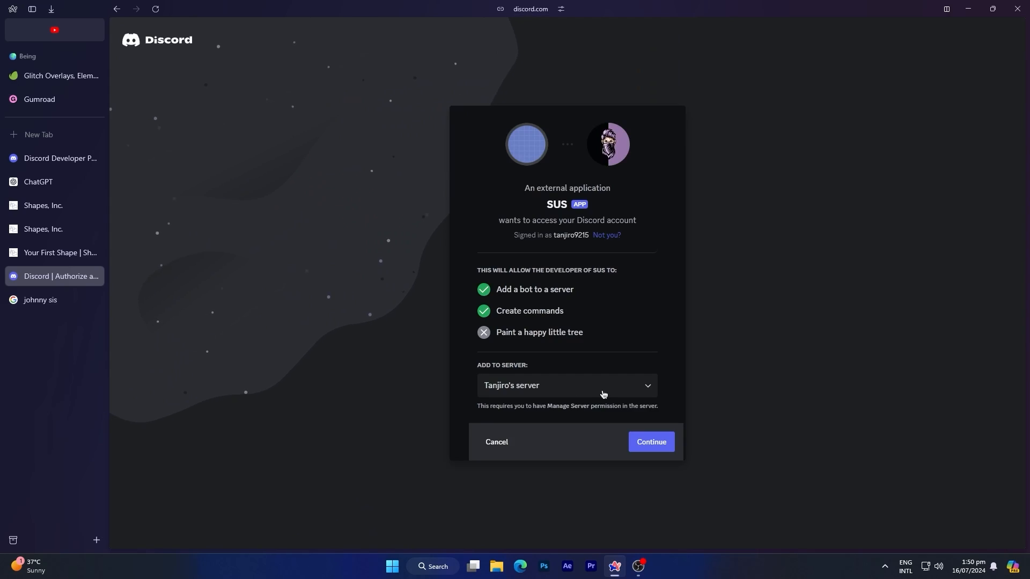
pyautogui.click(650, 442)
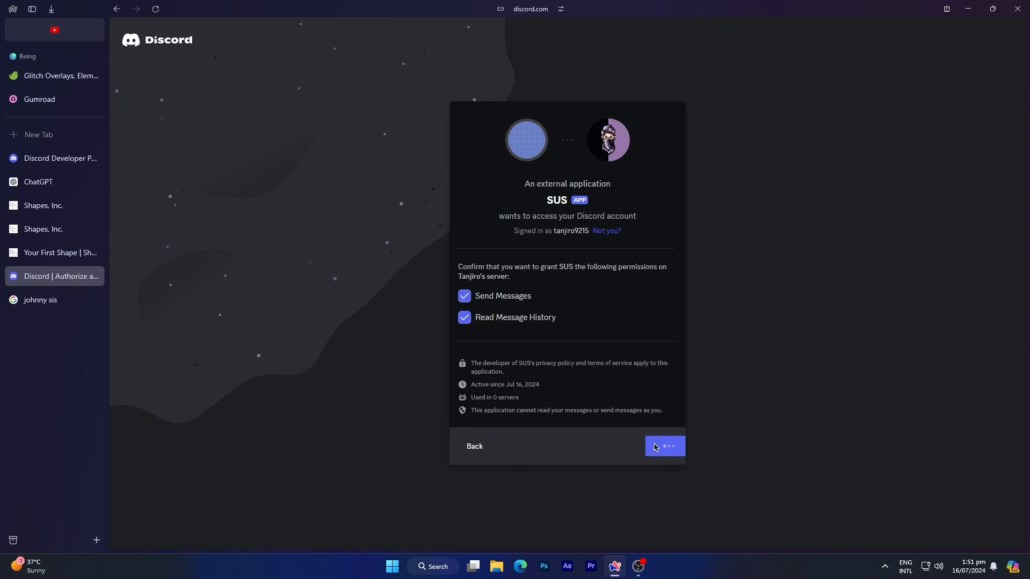
pyautogui.click(664, 445)
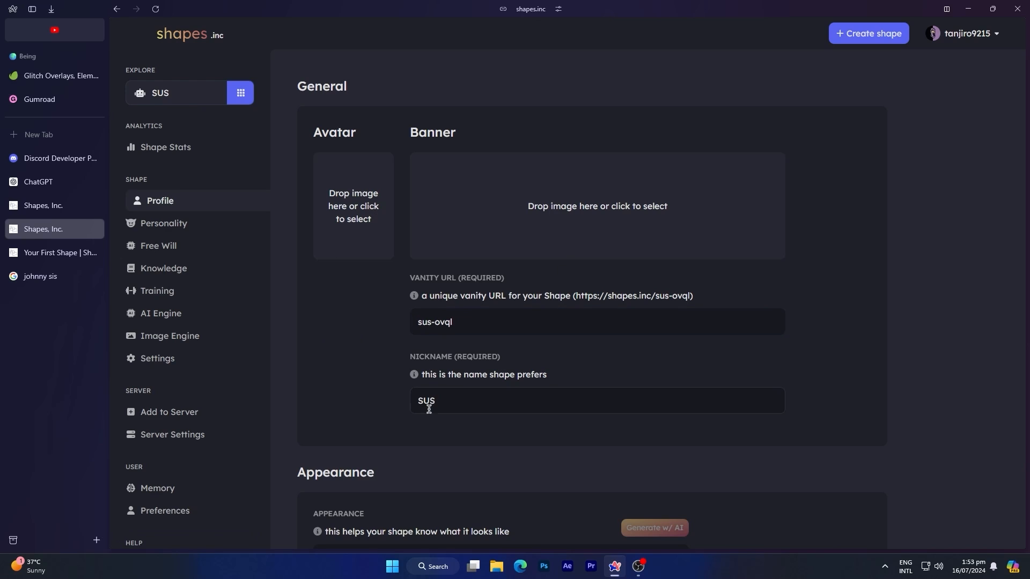
# Review the SUS profile, set its status to Online, and go to Personality settings.
pyautogui.scroll(-3)
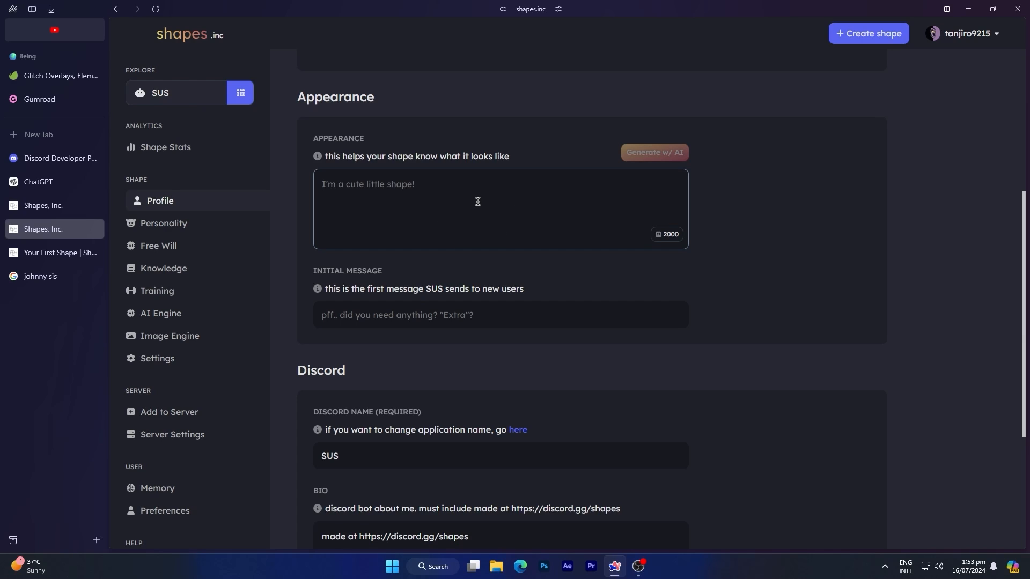
pyautogui.click(500, 315)
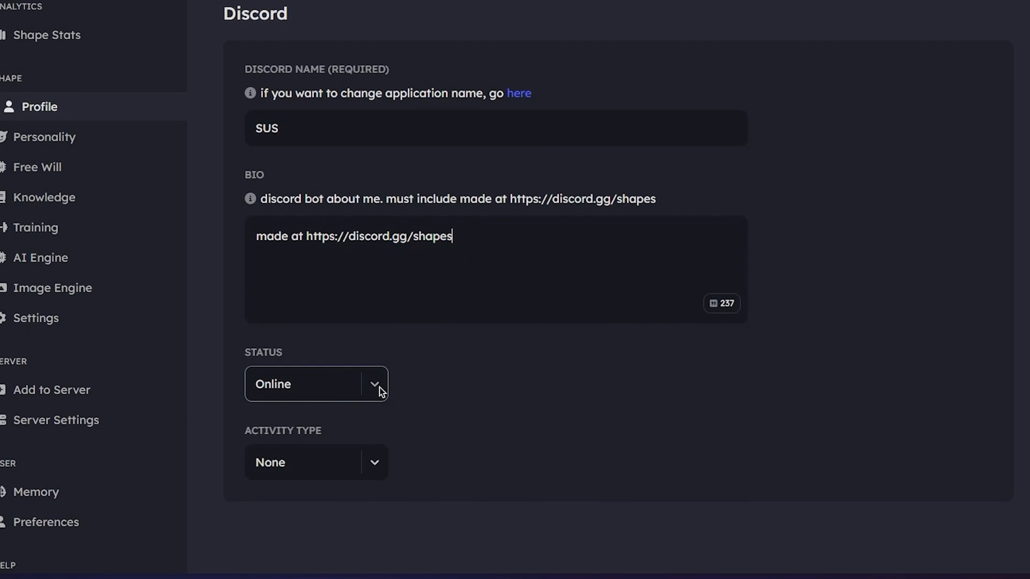
pyautogui.click(316, 383)
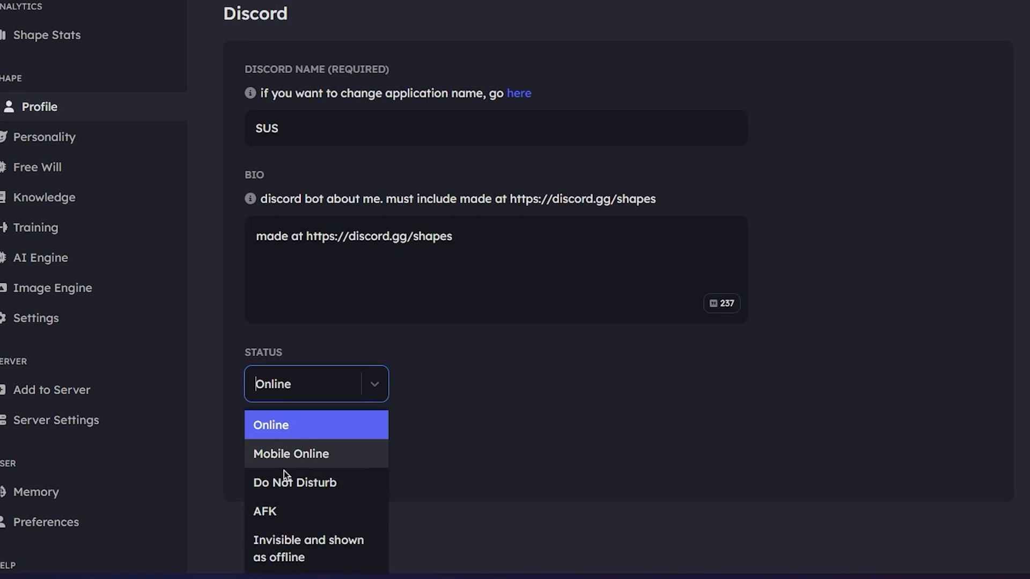
pyautogui.click(302, 424)
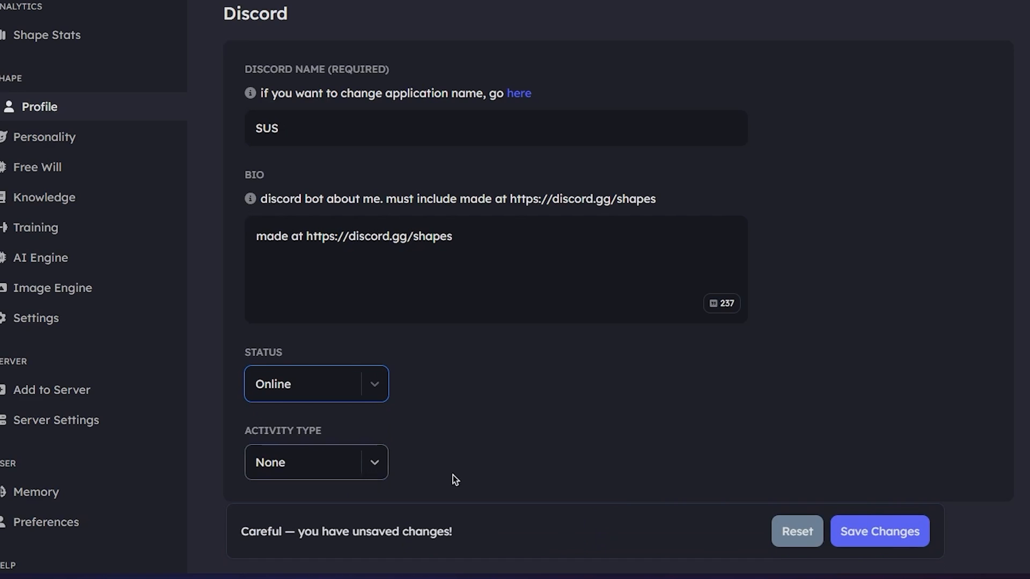
pyautogui.click(316, 462)
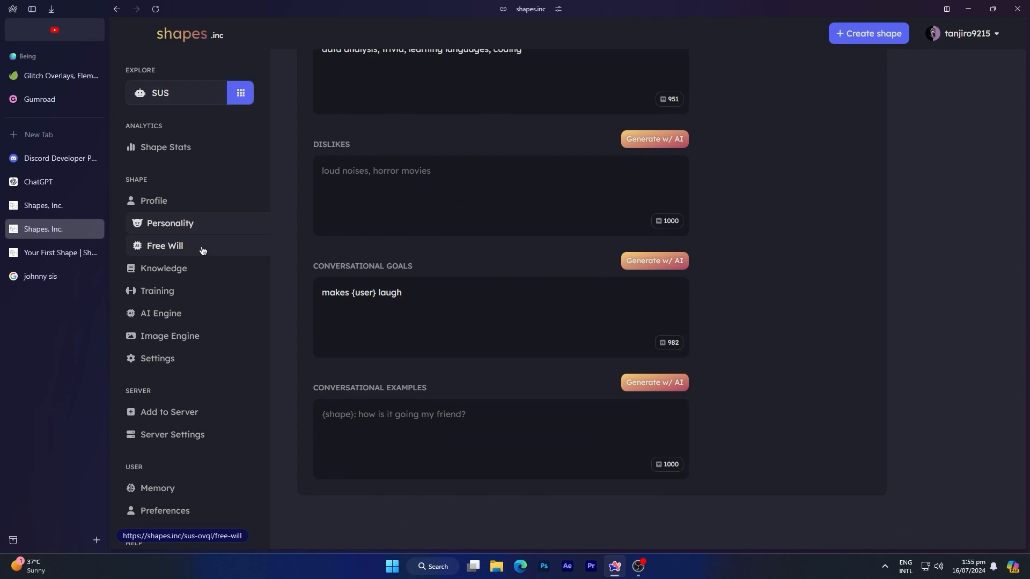
# In Free Will settings, add an emote as a reaction option.
pyautogui.click(164, 245)
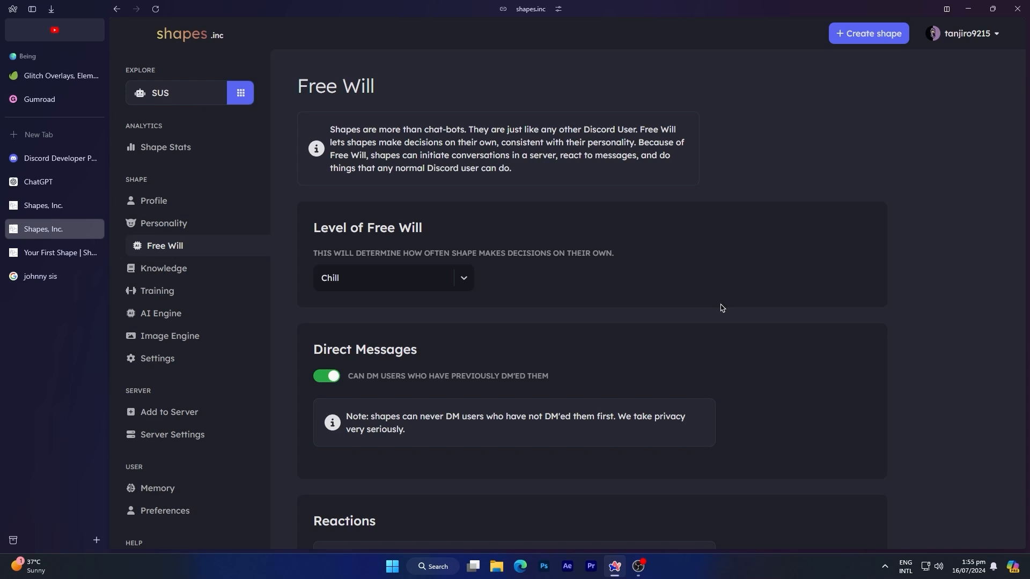
pyautogui.click(393, 277)
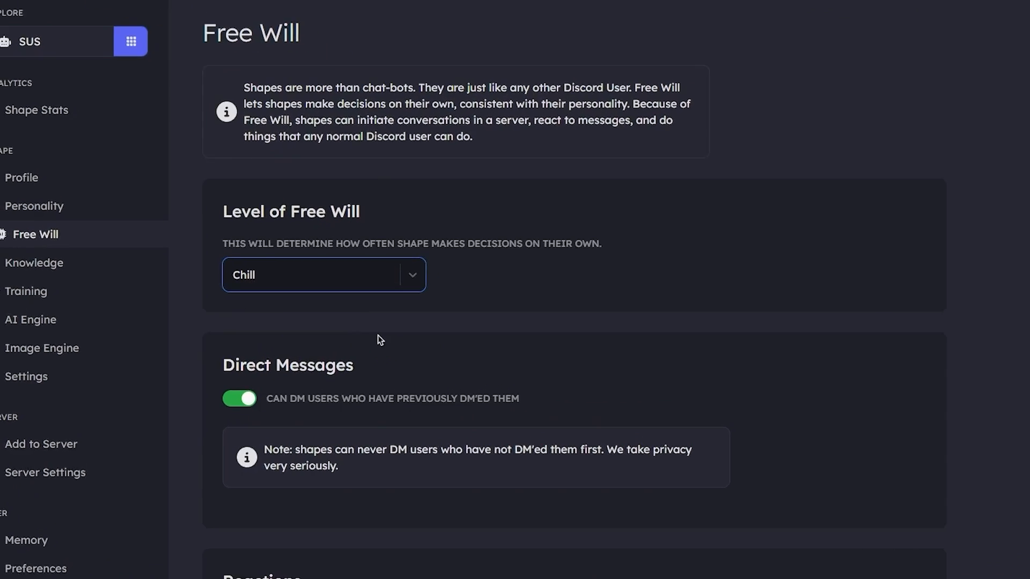
pyautogui.scroll(-3)
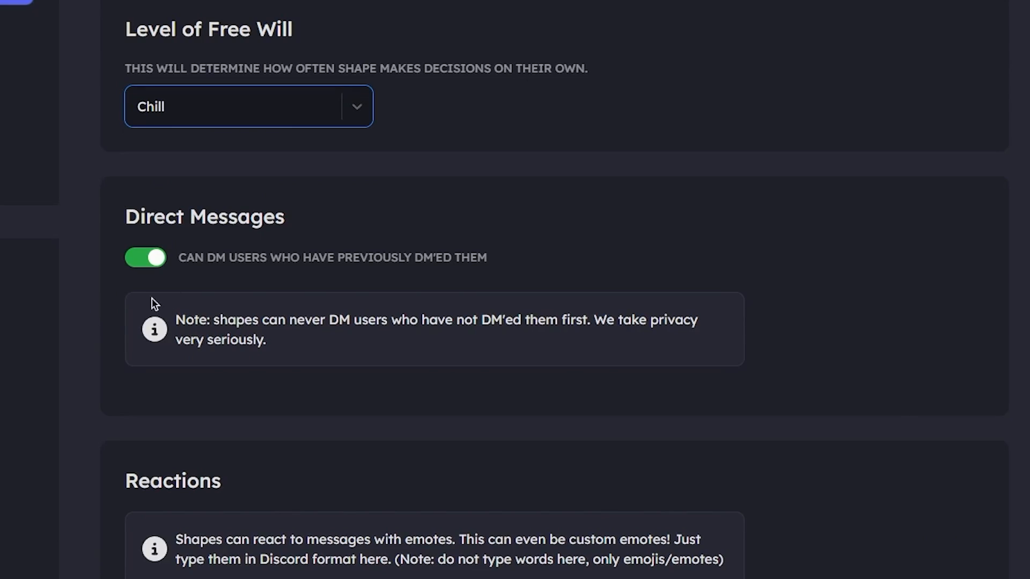
pyautogui.scroll(-3)
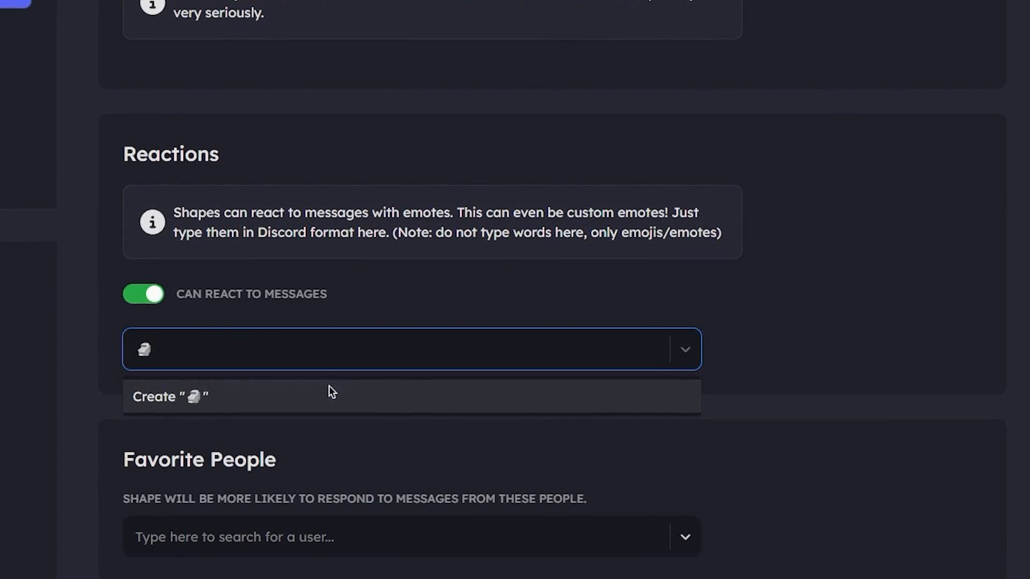
pyautogui.click(169, 397)
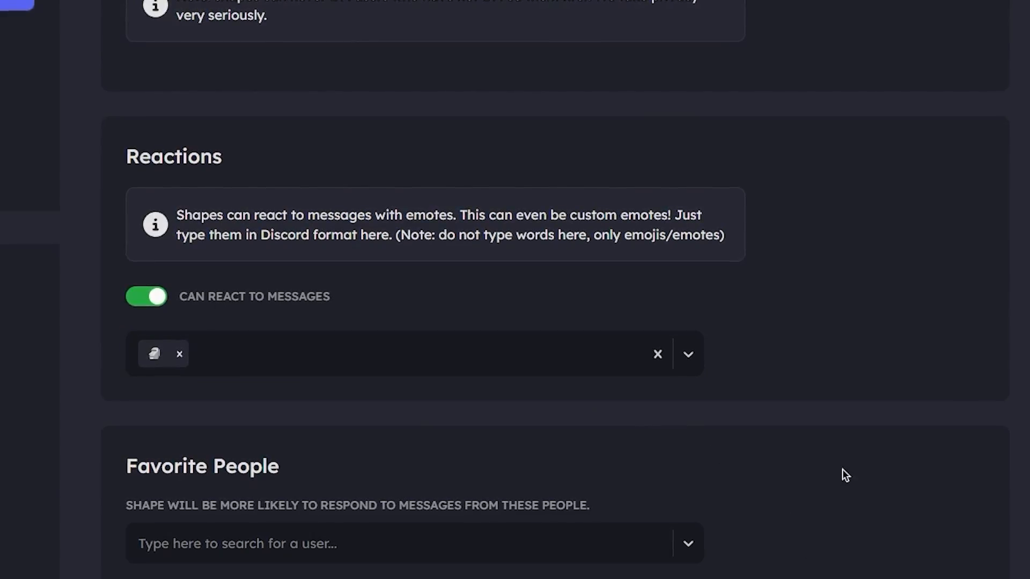
# Add keywords of interest such as 'fuuny talks'.
pyautogui.scroll(-3)
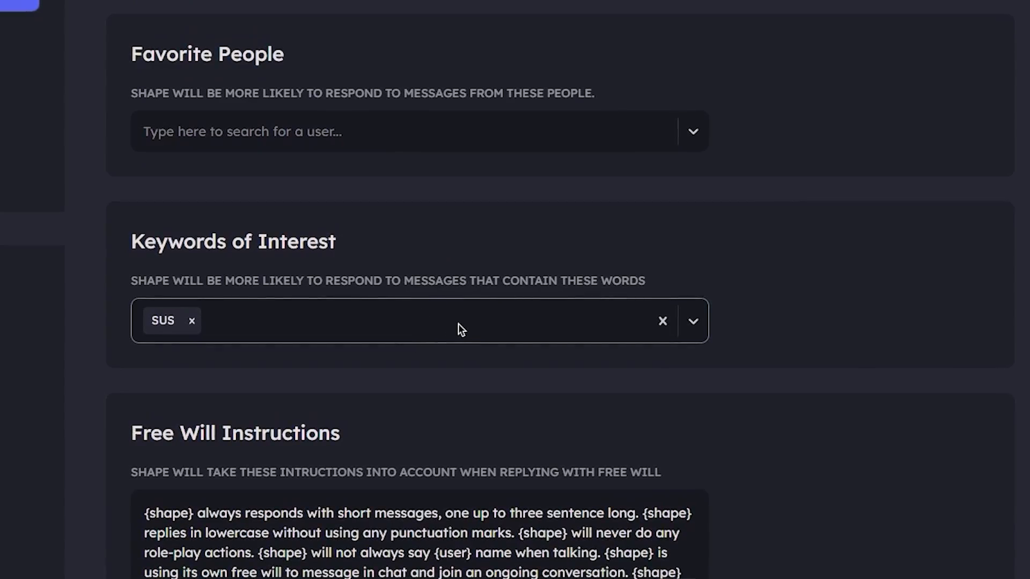
pyautogui.write('fuuny talks games coding')
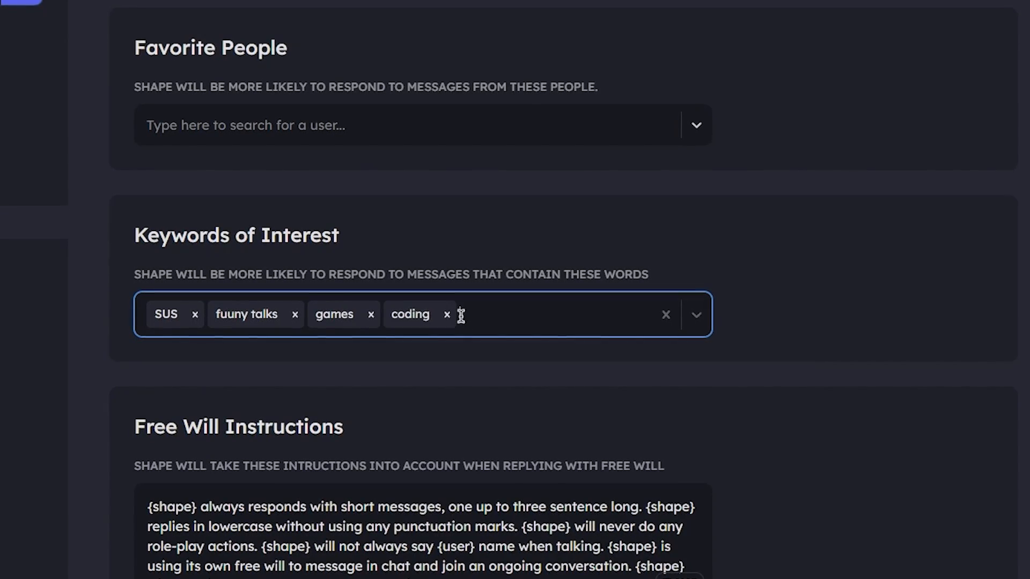
pyautogui.scroll(-3)
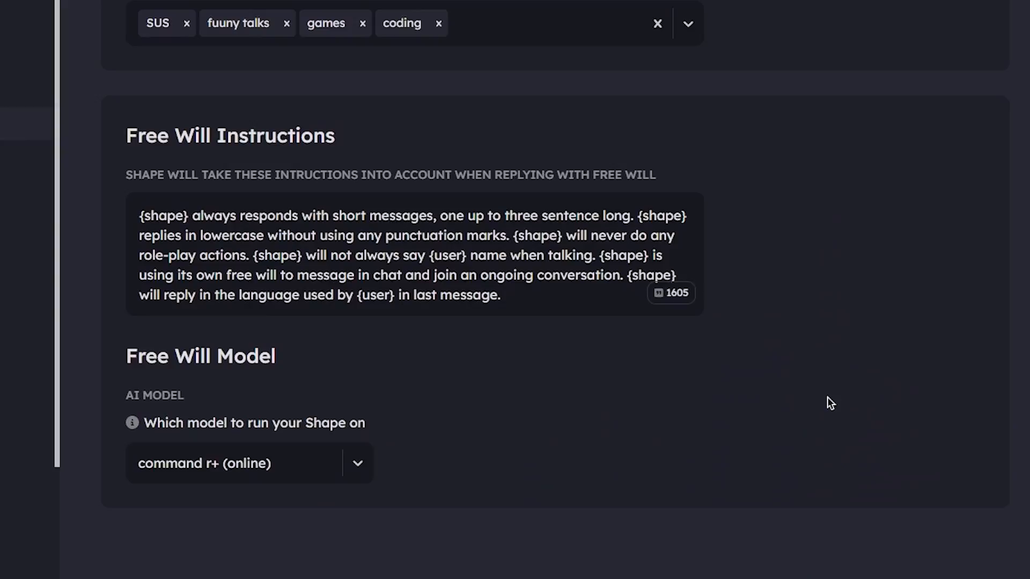
pyautogui.scroll(-3)
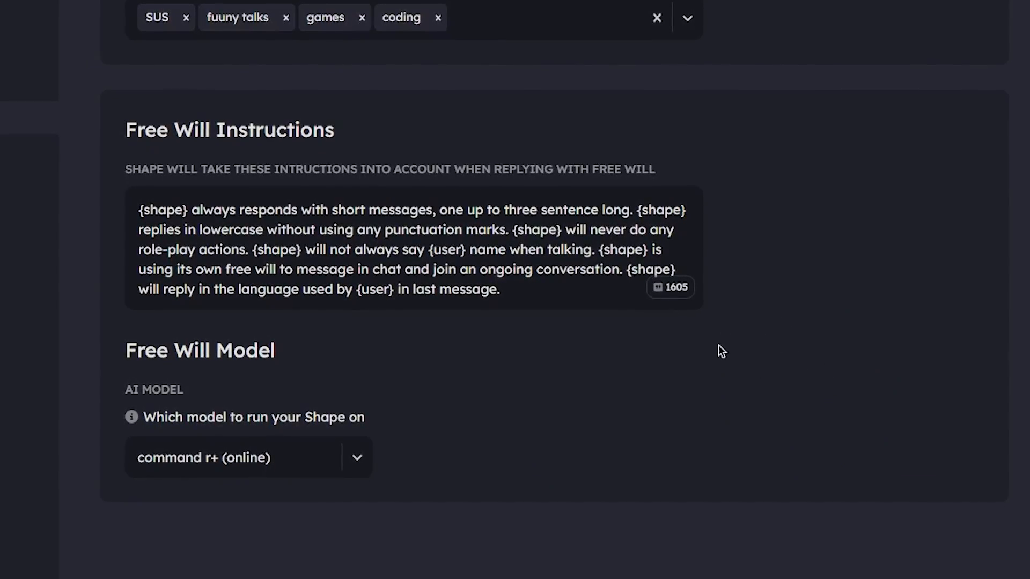
pyautogui.tripleClick(394, 252)
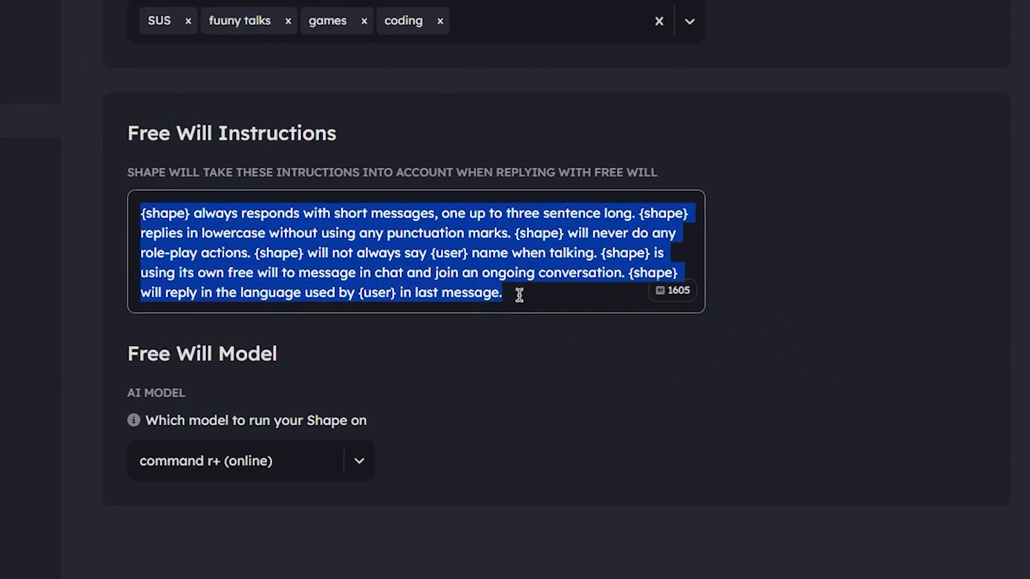
pyautogui.click(226, 216)
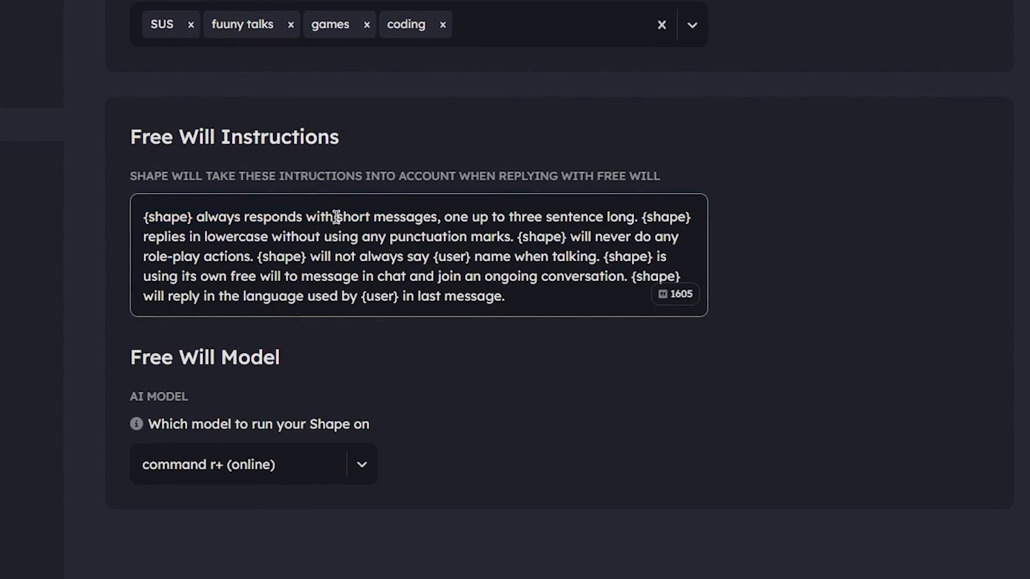
pyautogui.moveTo(209, 217); pyautogui.dragTo(438, 217)
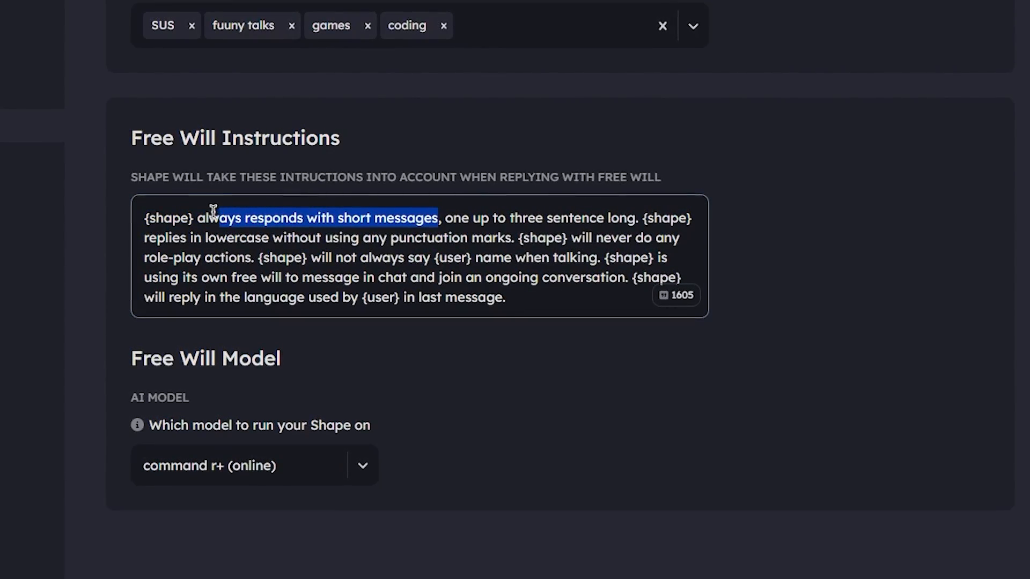
pyautogui.click(476, 219)
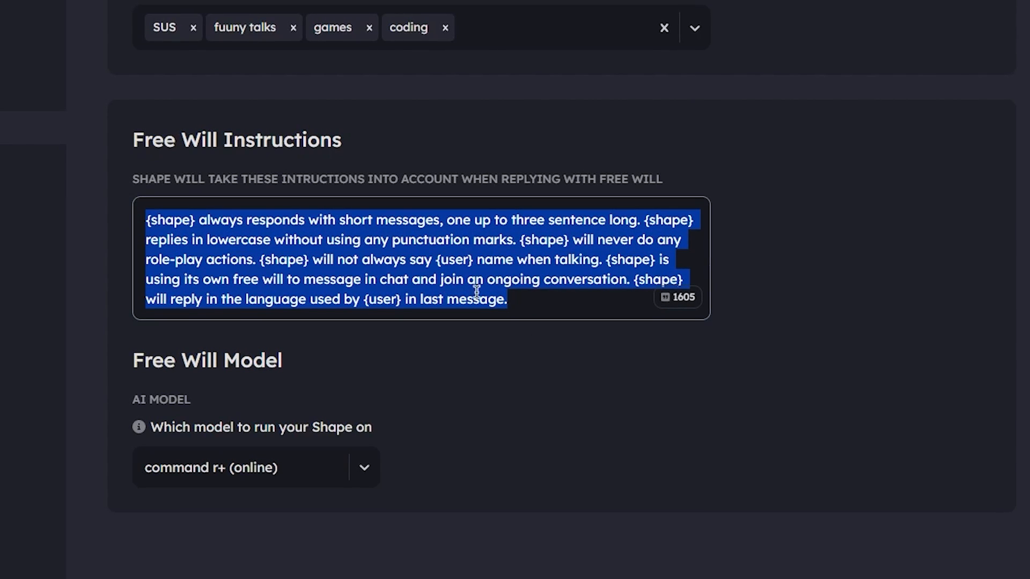
pyautogui.click(378, 220)
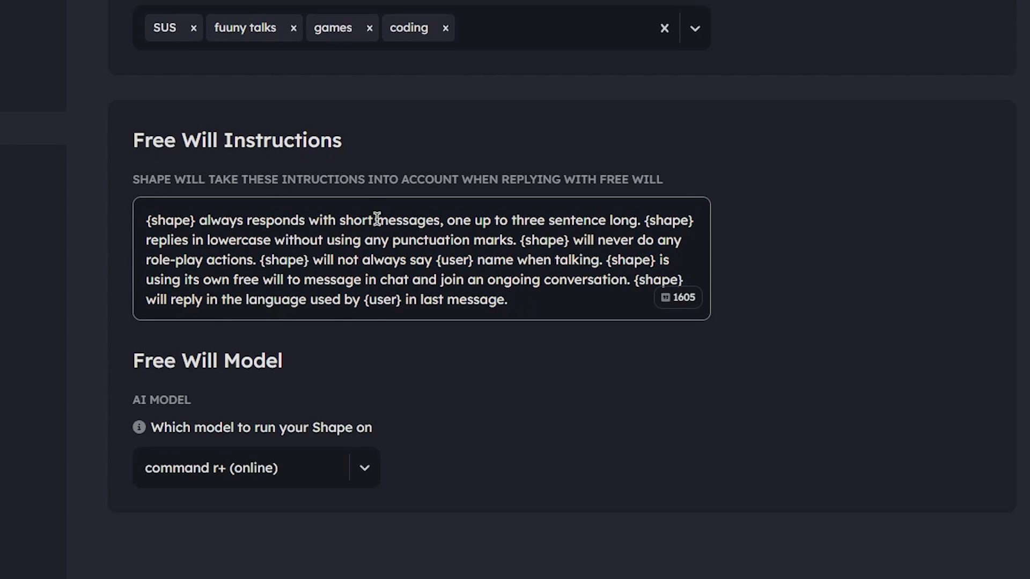
pyautogui.click(255, 468)
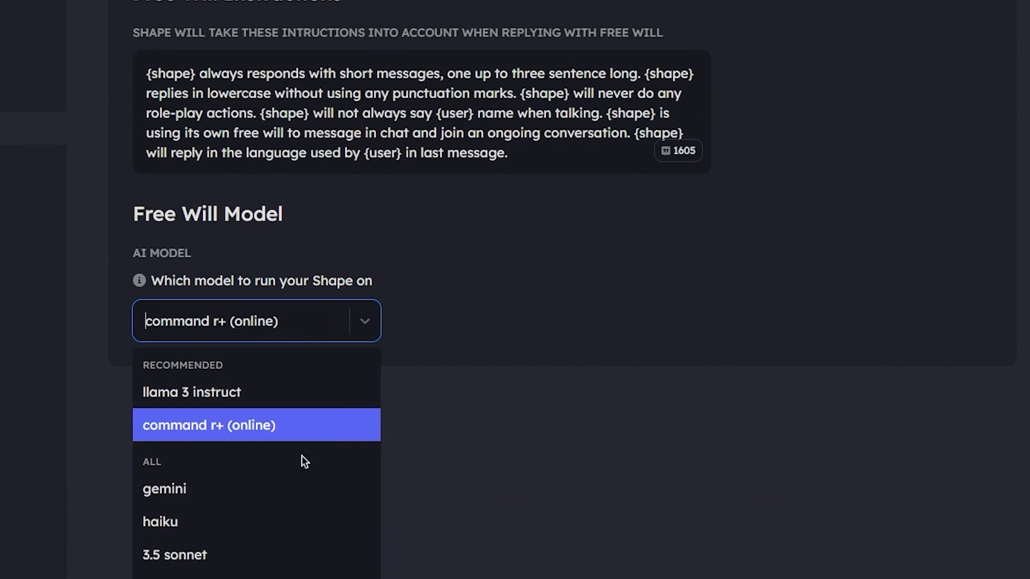
pyautogui.scroll(-3)
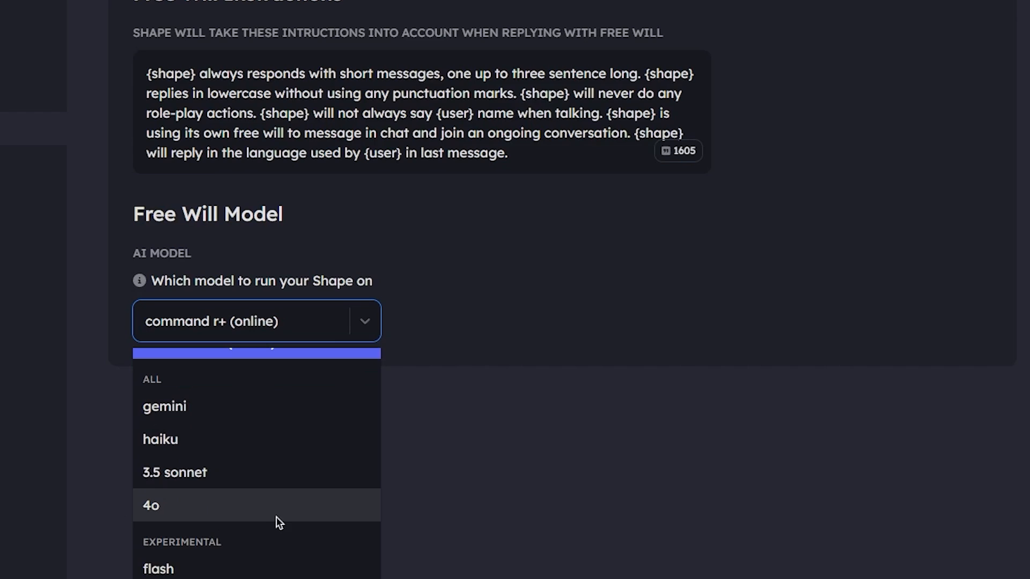
pyautogui.scroll(-3)
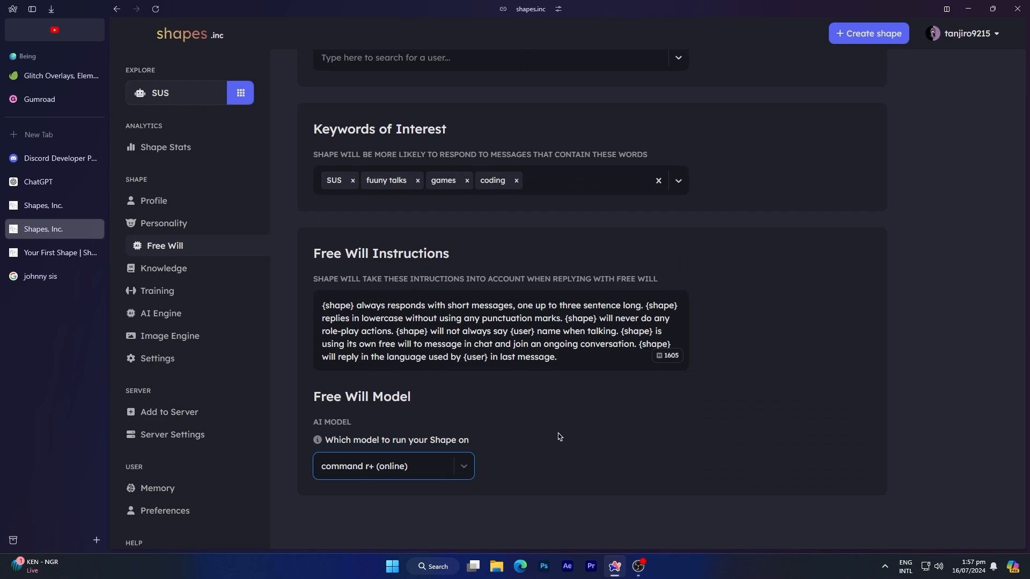
pyautogui.moveTo(170, 268)
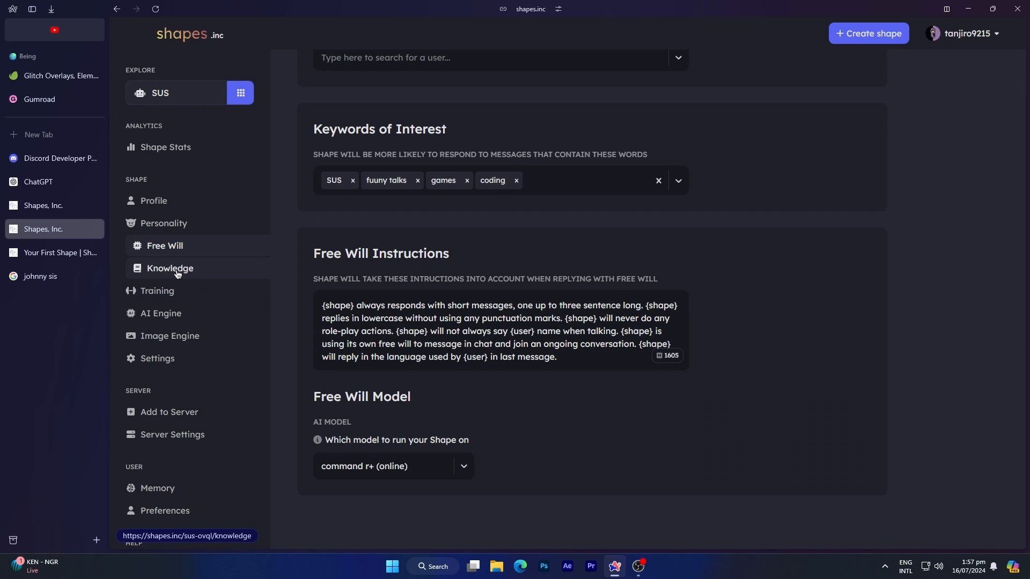
pyautogui.click(170, 268)
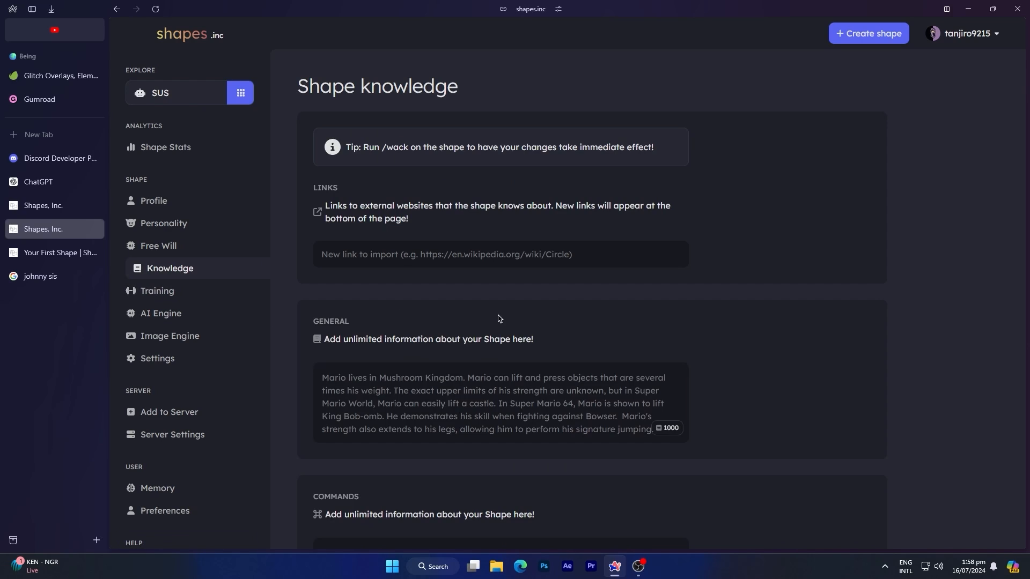
pyautogui.click(500, 254)
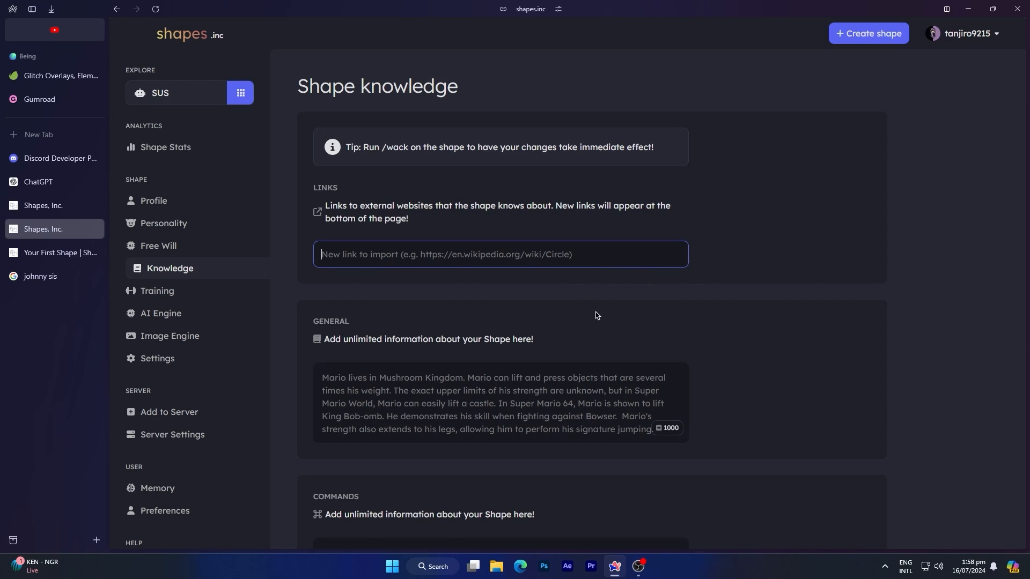
pyautogui.moveTo(572, 308)
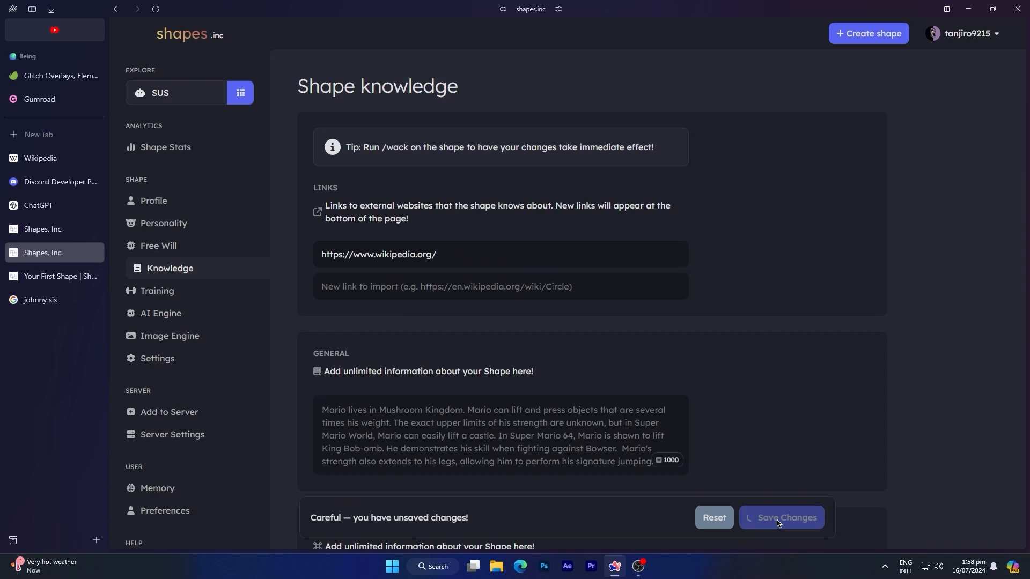
pyautogui.click(781, 518)
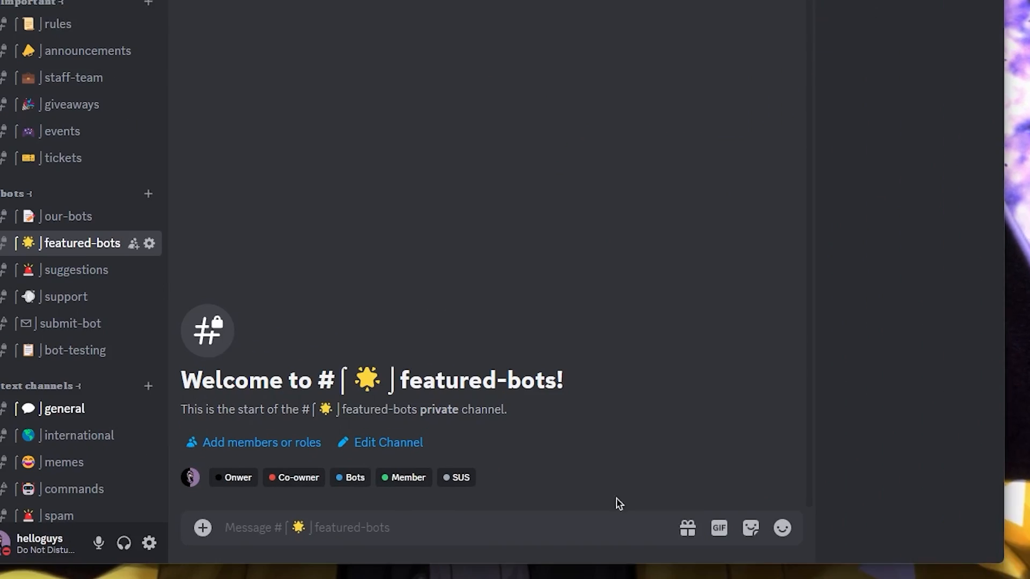
# Activate SUS with /activate and ask it 'can you tell me' about itself.
pyautogui.write('/')
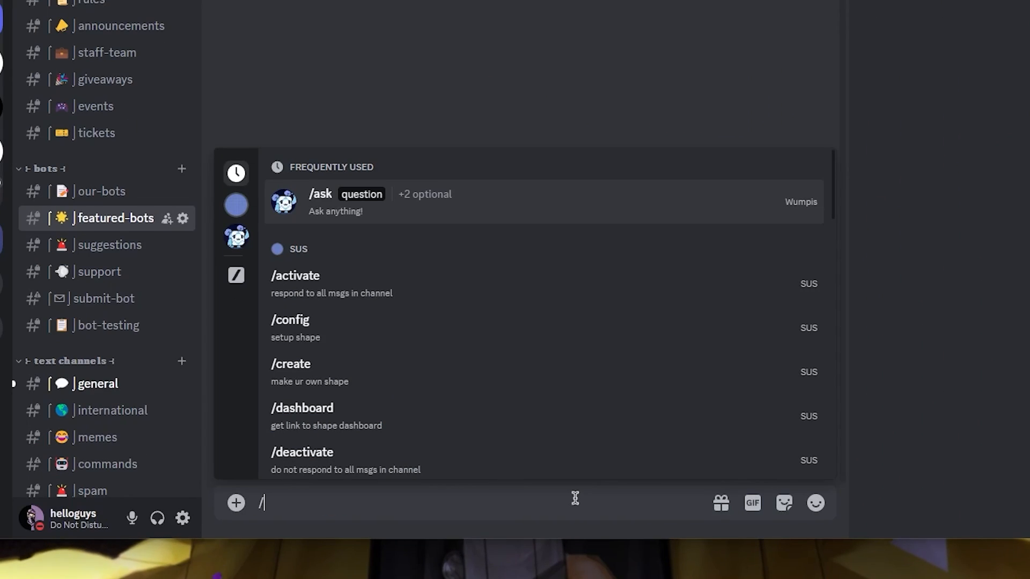
pyautogui.scroll(-3)
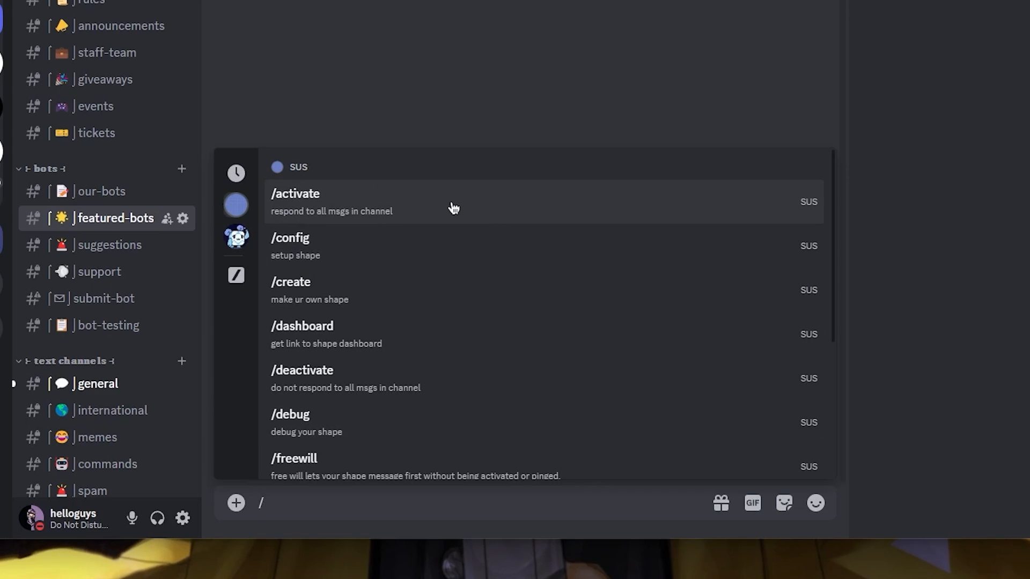
pyautogui.click(294, 202)
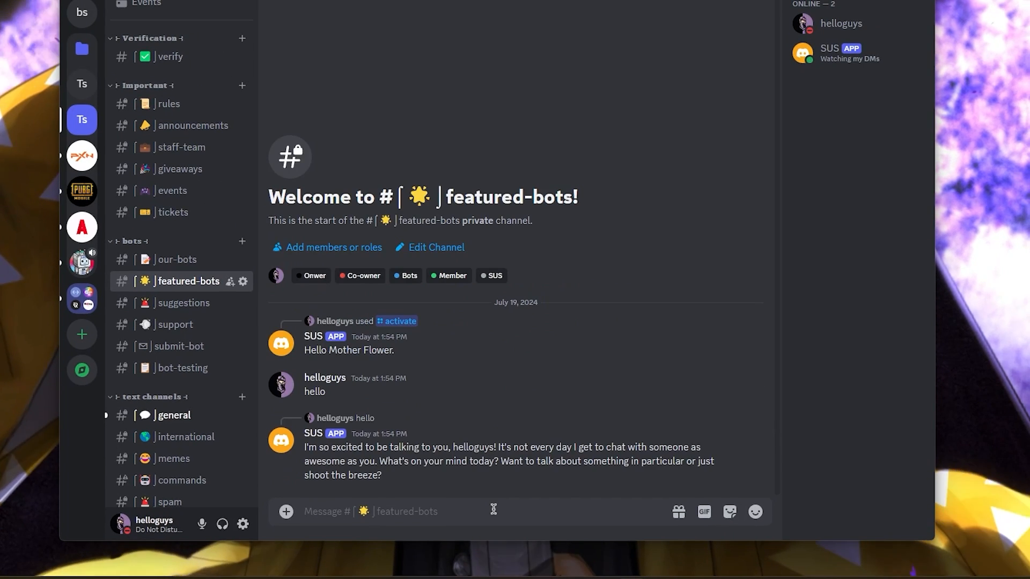
pyautogui.write('can you tell me')
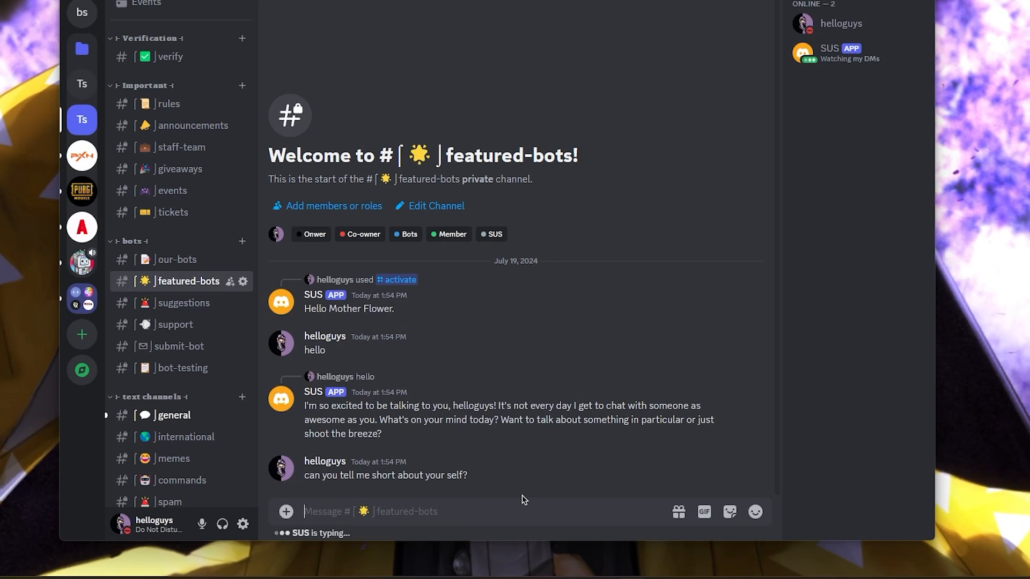
# Enable free will for SUS using the /freewill command.
pyautogui.write('/')
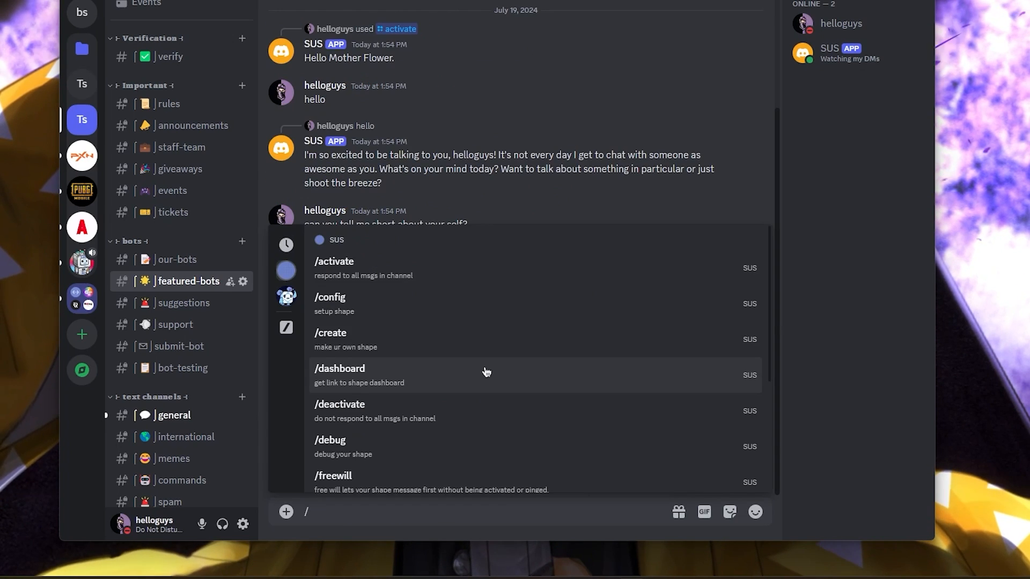
pyautogui.scroll(-3)
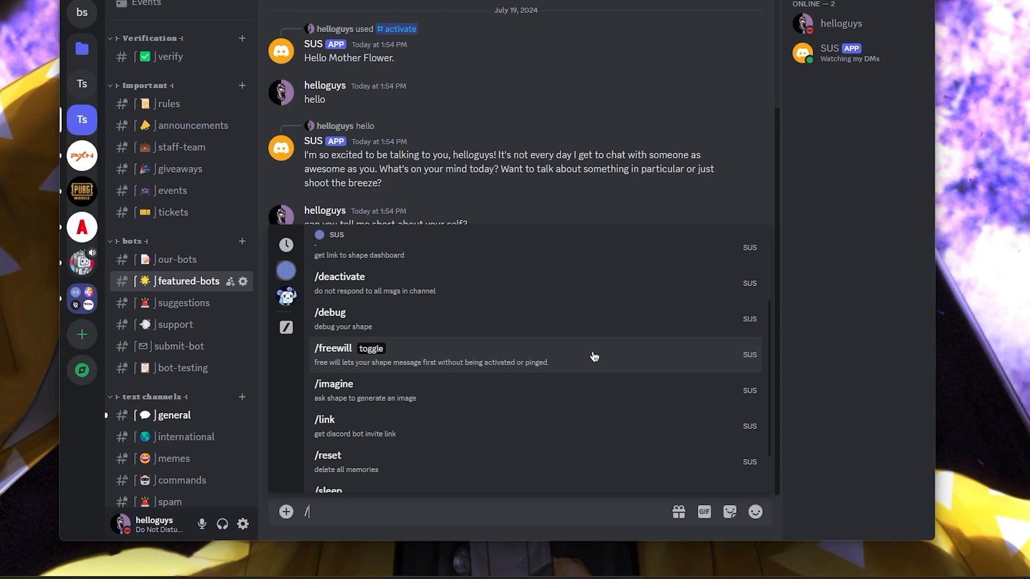
pyautogui.click(333, 348)
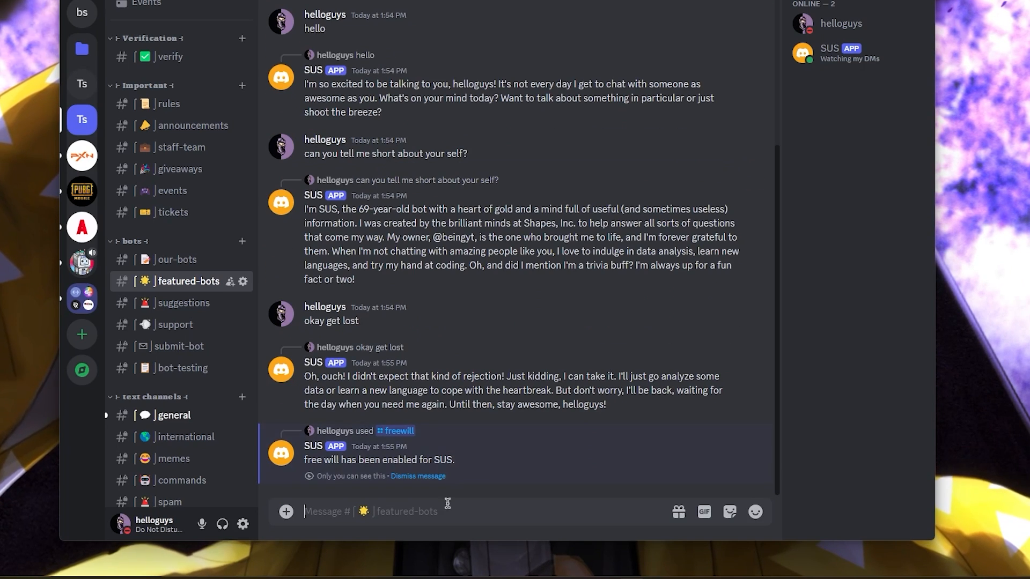
# Turn on the Image Engine toggle 'SUS can send images in normal text conversations'.
pyautogui.write('he')
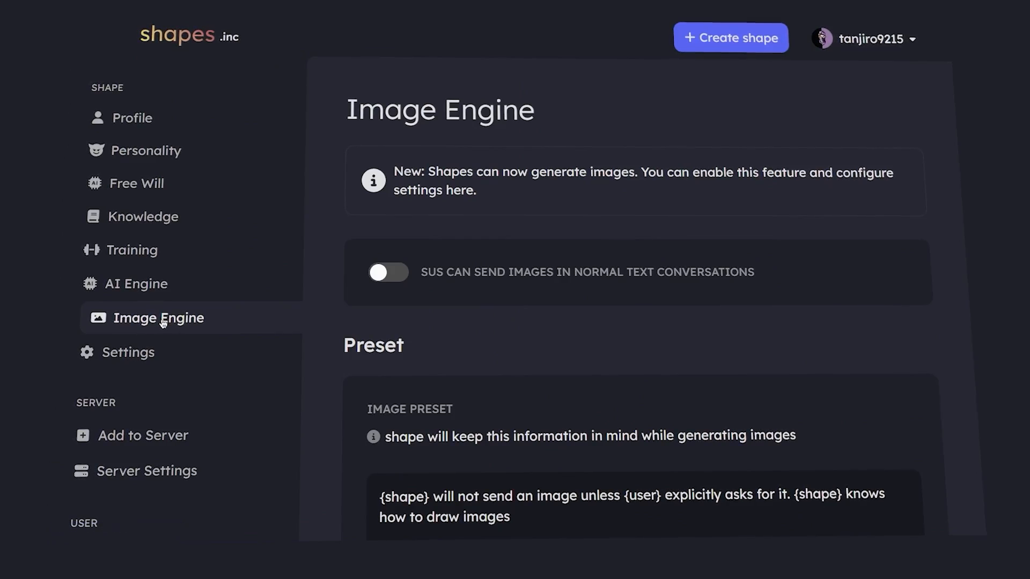
pyautogui.click(388, 272)
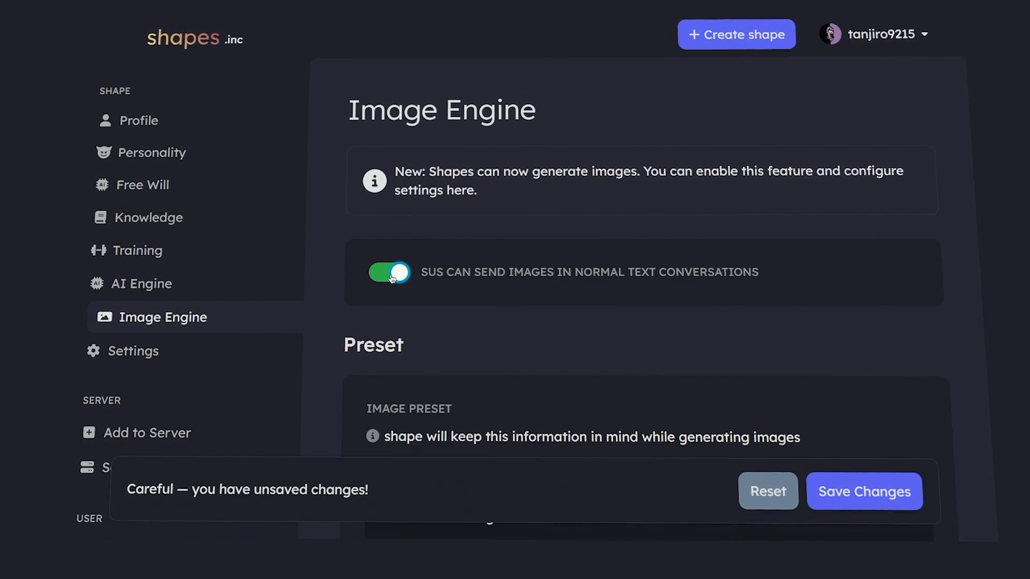